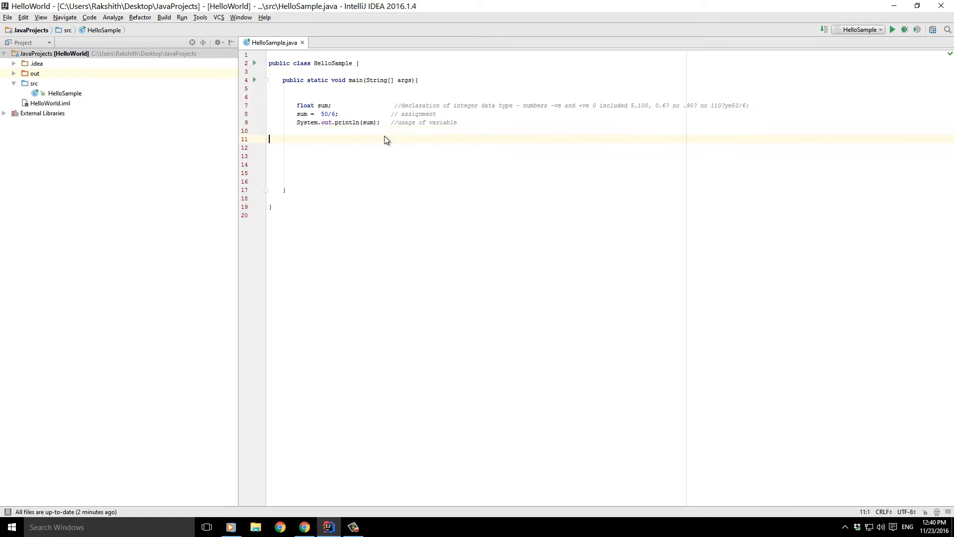
Step: Highlight the 50/6 float assignment and its printed result 8.0 in the Run window
double_click(304, 106)
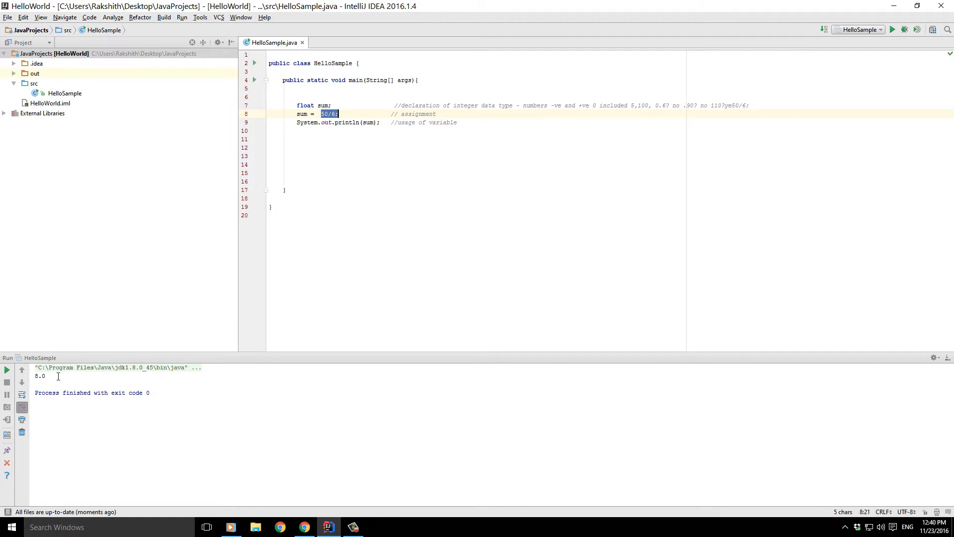
double_click(40, 376)
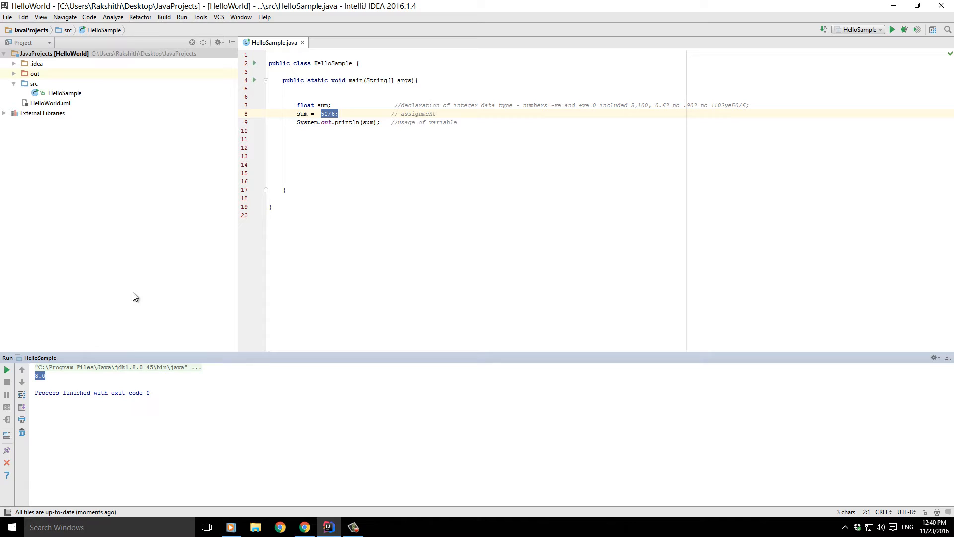
mouse_move(306, 241)
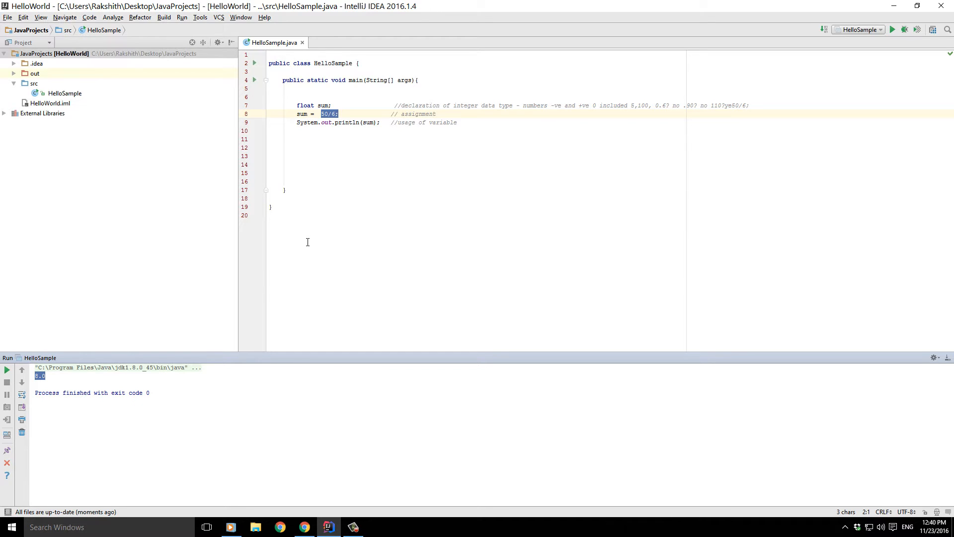
mouse_move(144, 305)
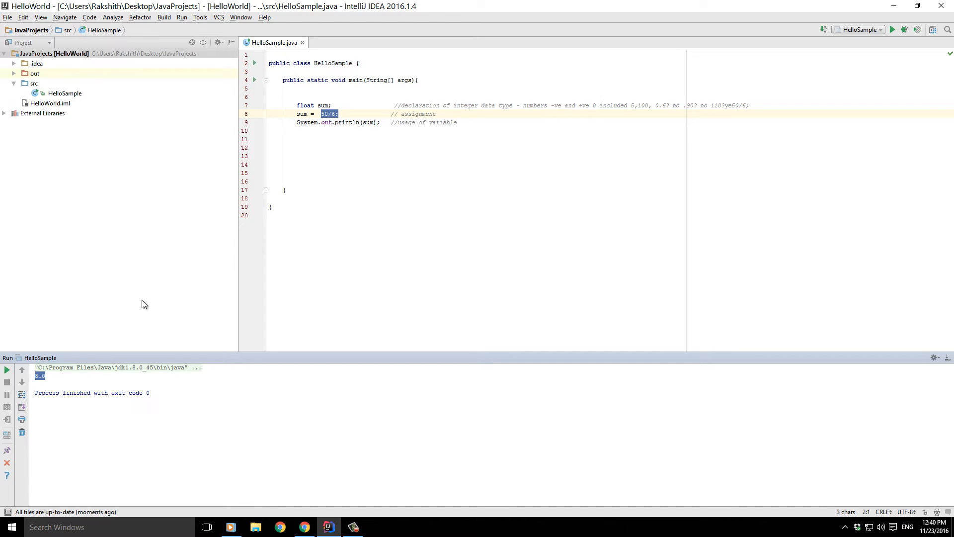
Step: Hide the Run window and change the sum divisor to the float literal 6f
left_click(45, 376)
type("f")
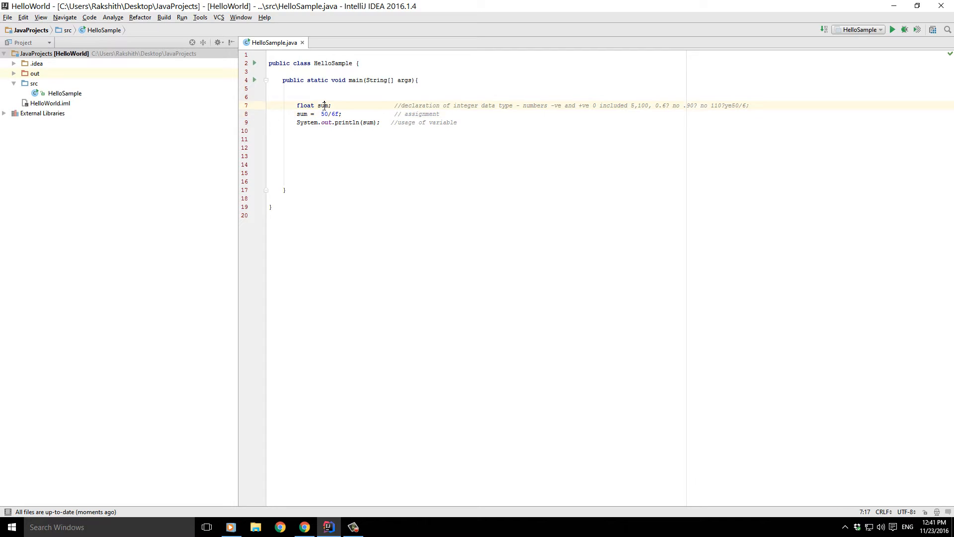
double_click(323, 105)
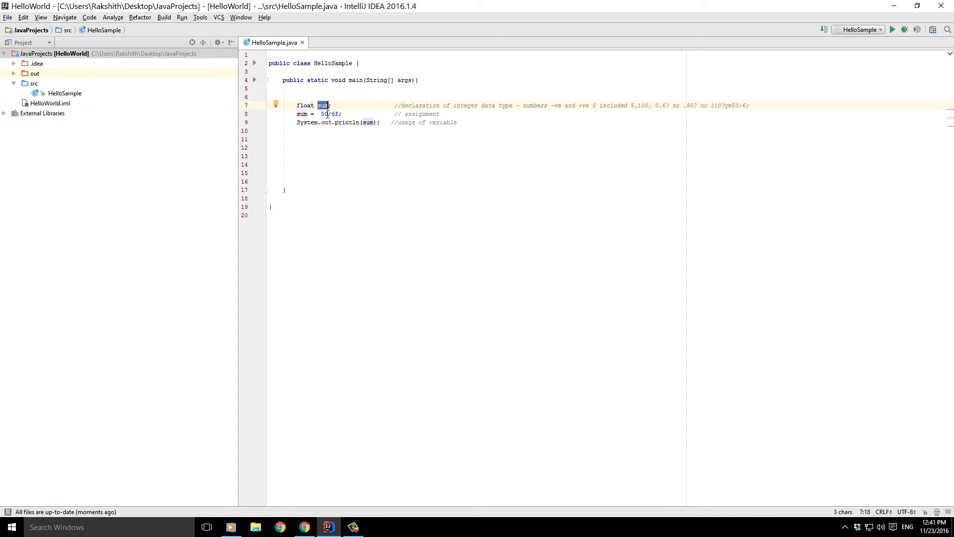
double_click(329, 114)
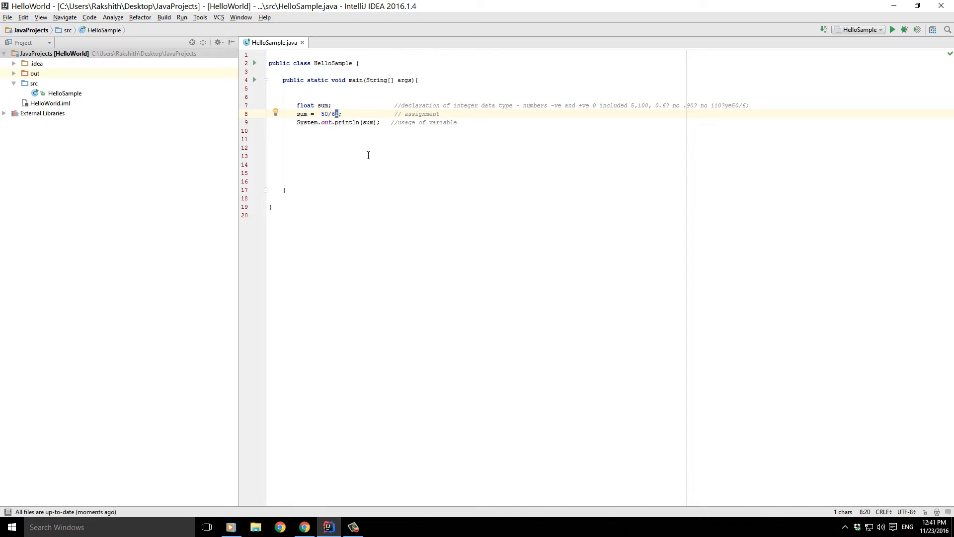
Step: Rerun HelloSample.main() from the editor context menu, printing 8.333333
right_click(287, 190)
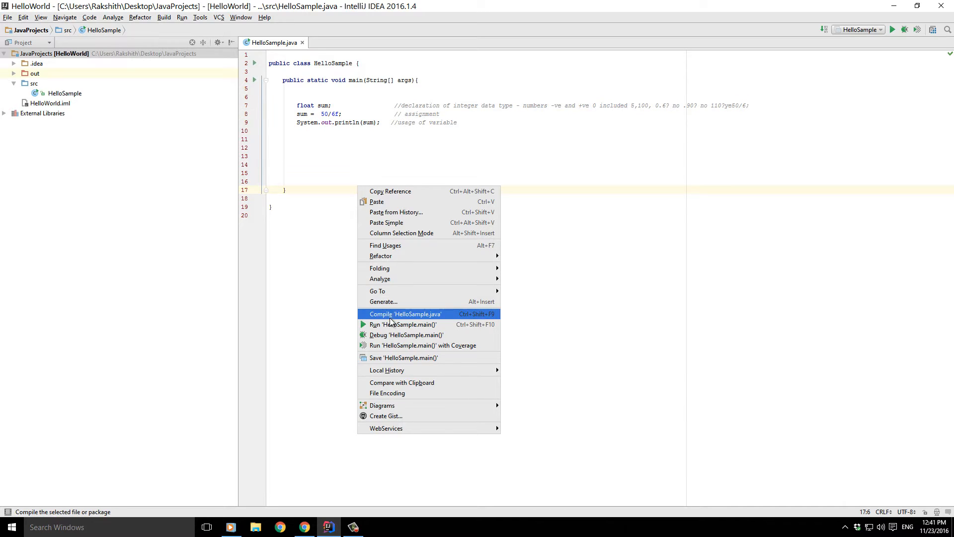
left_click(404, 324)
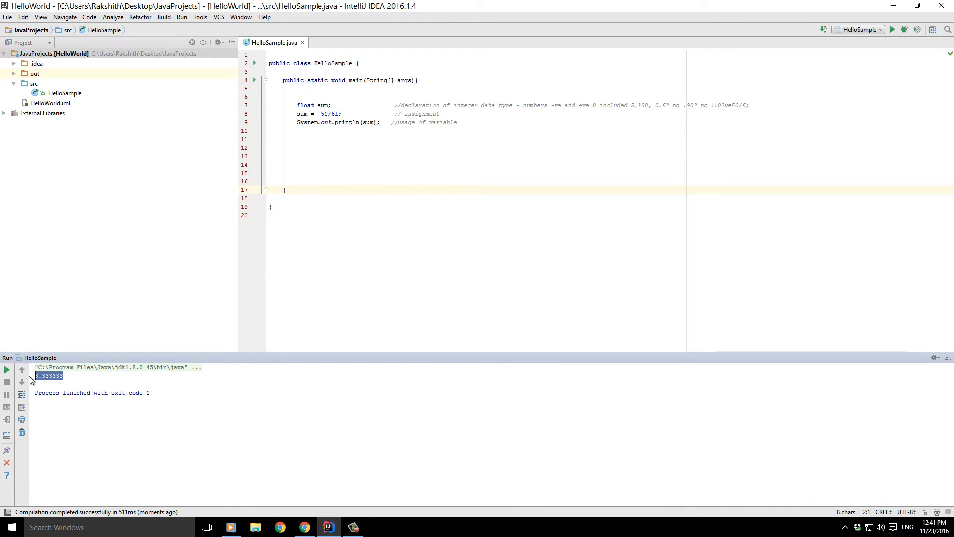
mouse_move(417, 183)
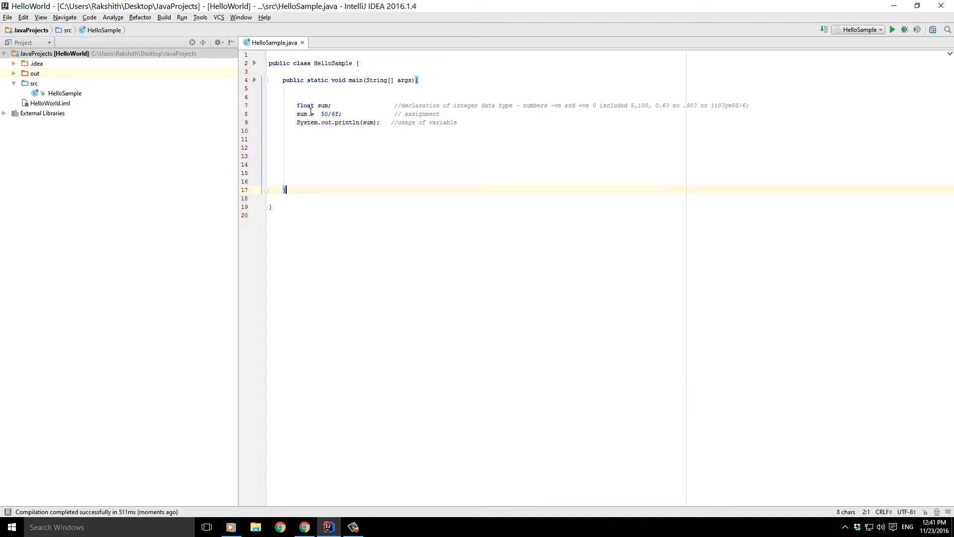
Step: Change sum's type from float to double and start a new line below it
double_click(304, 105)
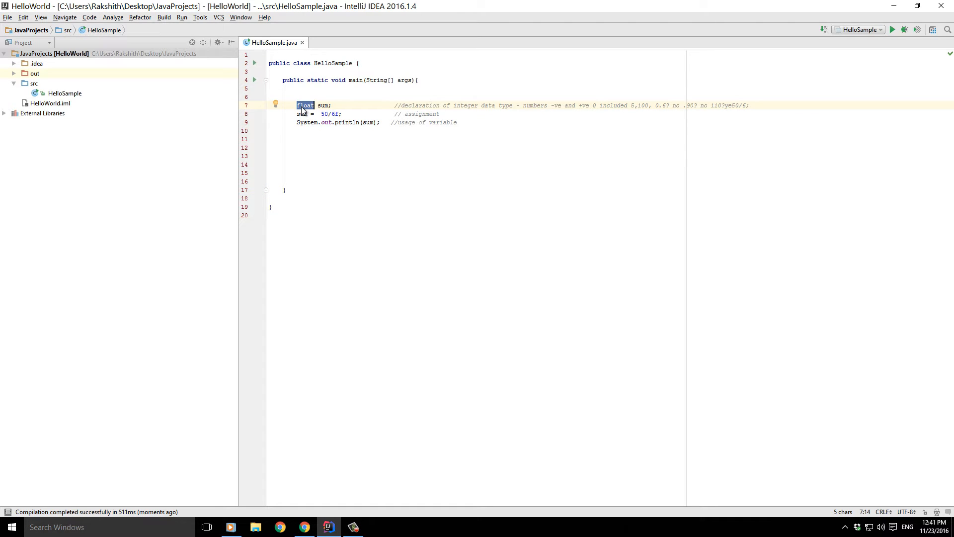
type("d")
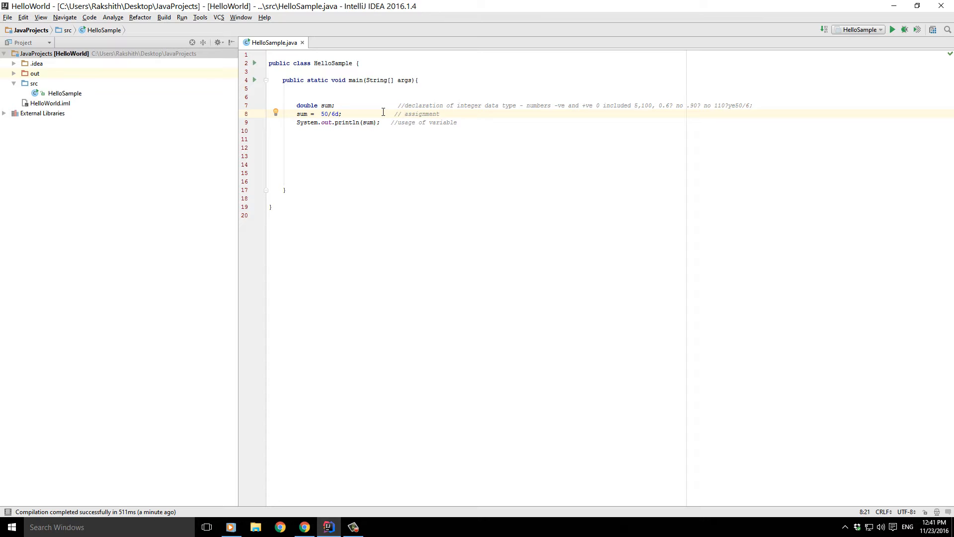
double_click(304, 105)
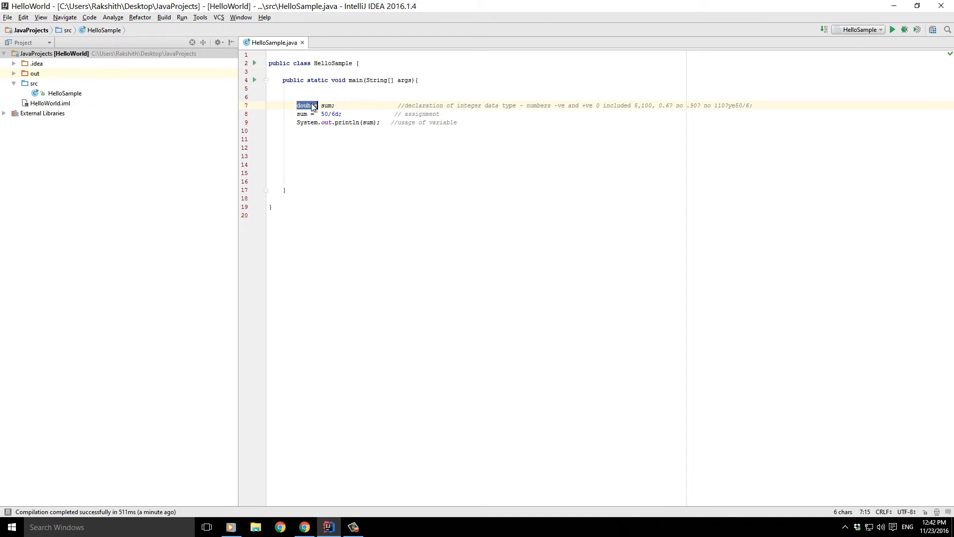
left_click(327, 106)
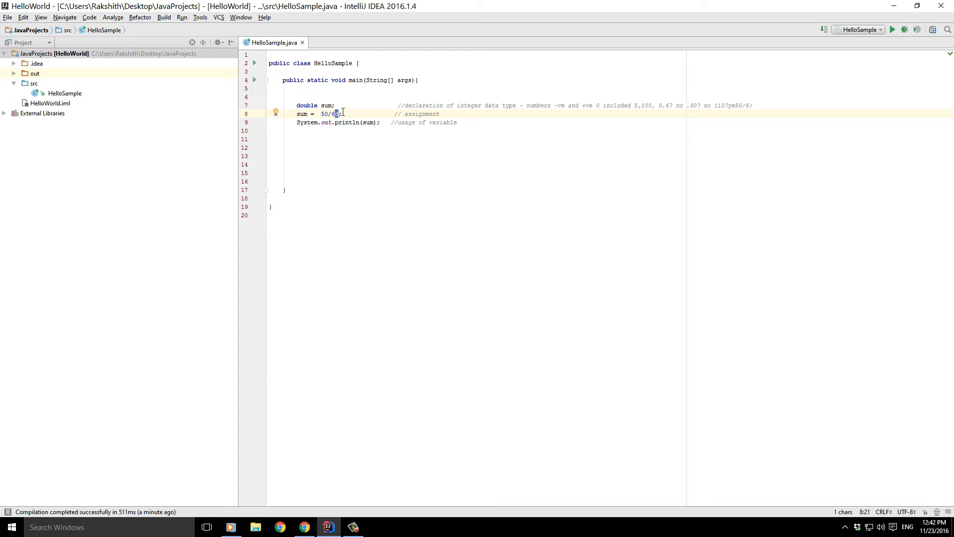
key("enter")
type("float")
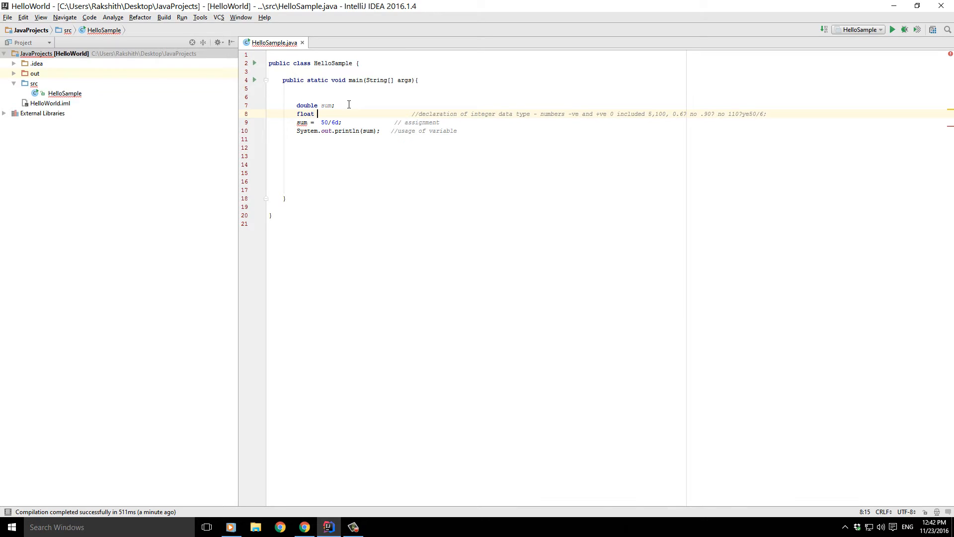
Step: Type the sum = 50/6 assignment and select the sum1 variable name
type("sum1;")
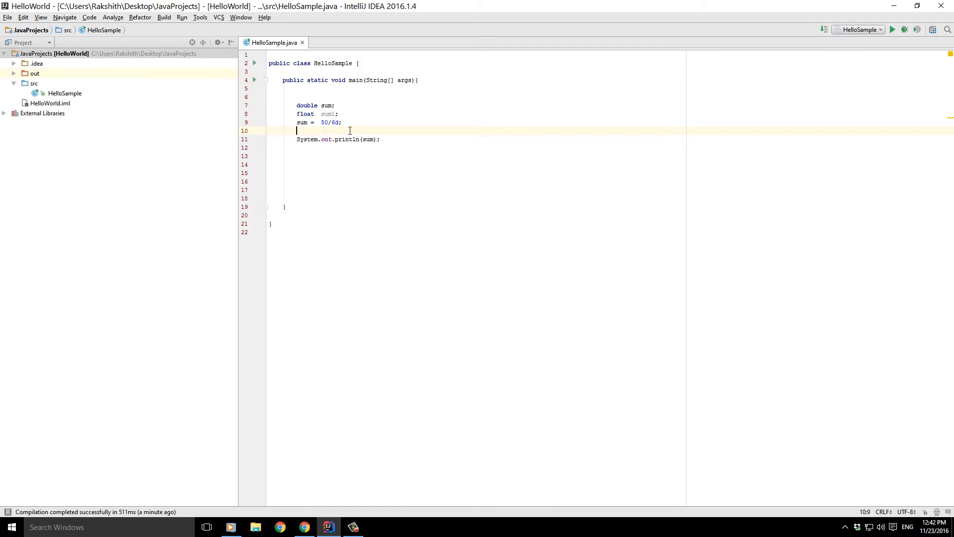
type("sum1")
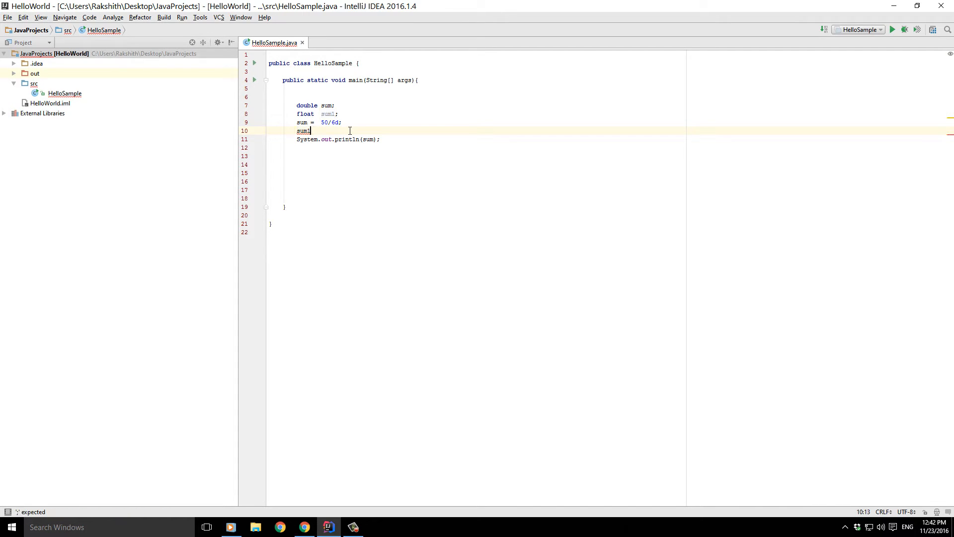
type("=")
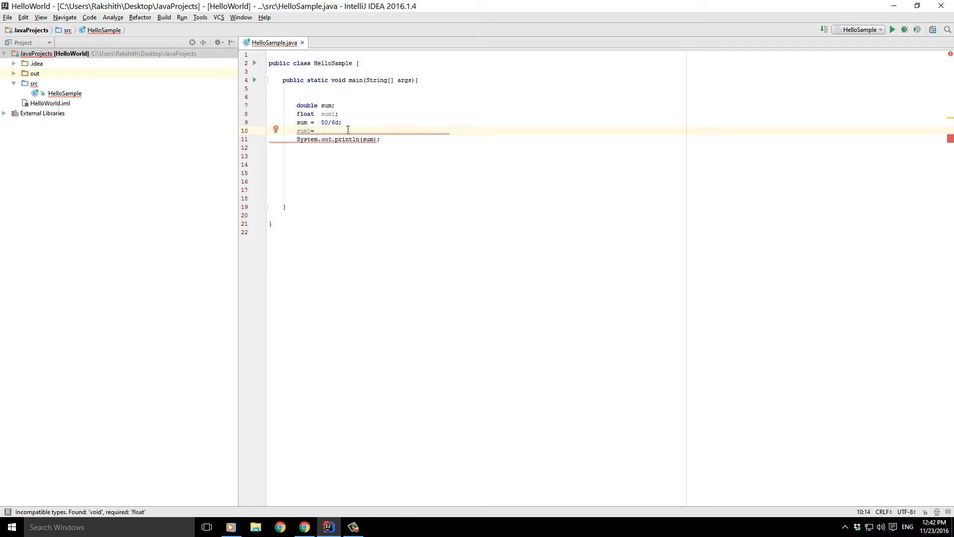
type("5")
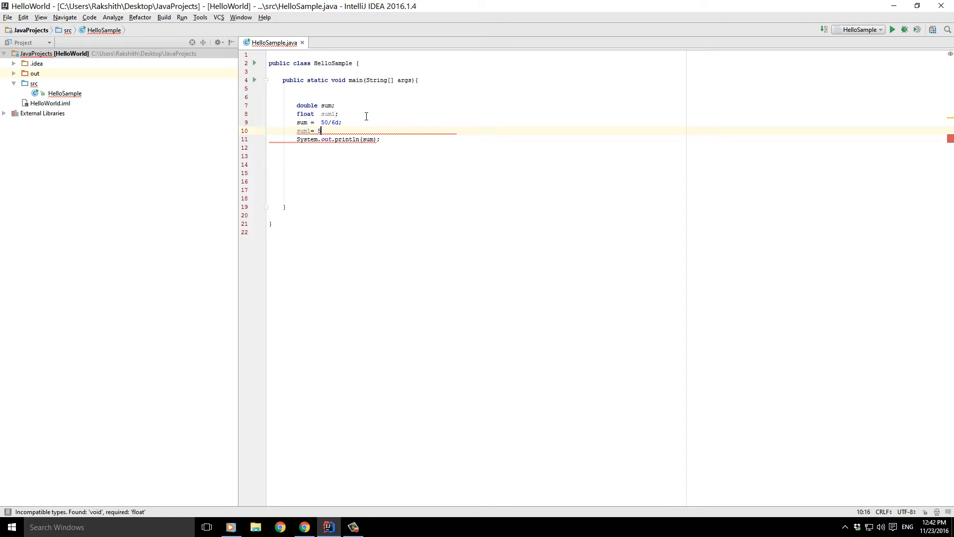
type("0/")
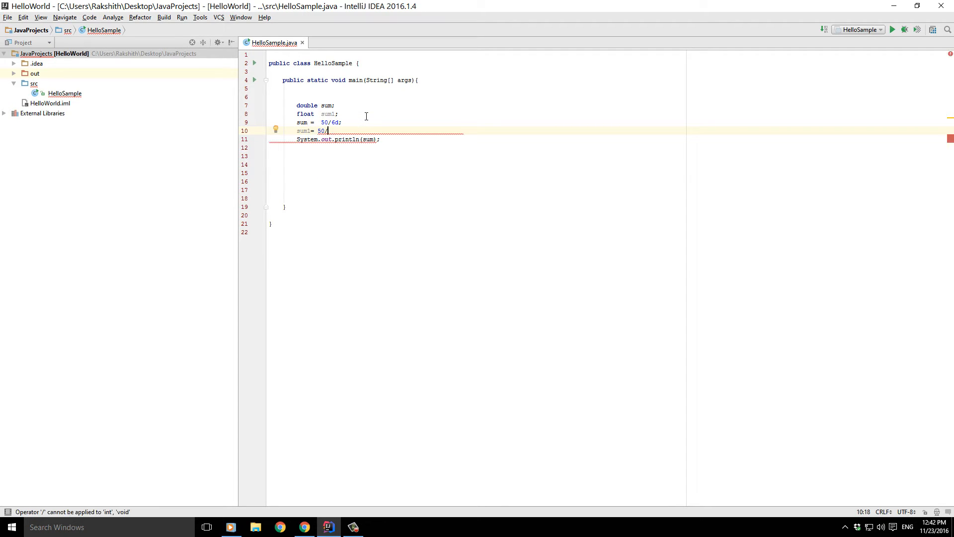
type("6f;")
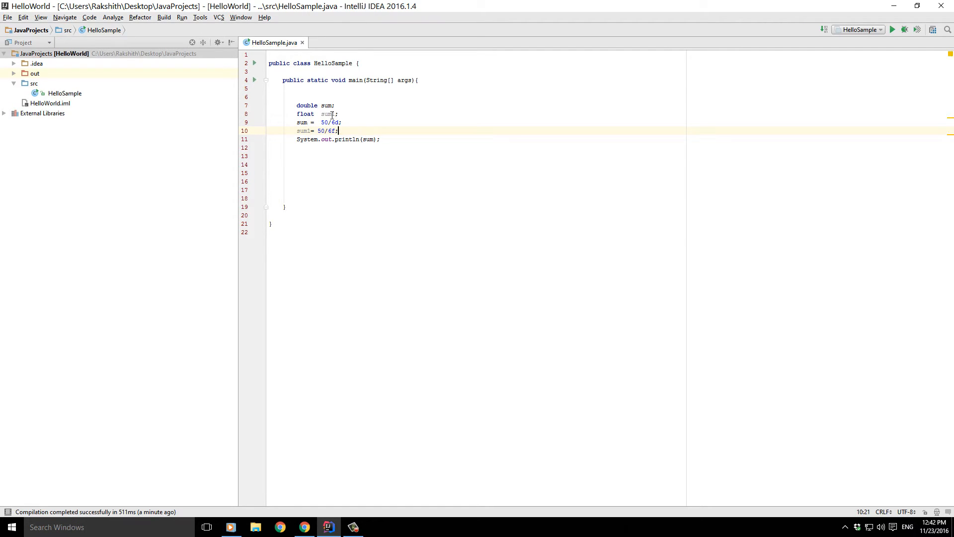
double_click(303, 130)
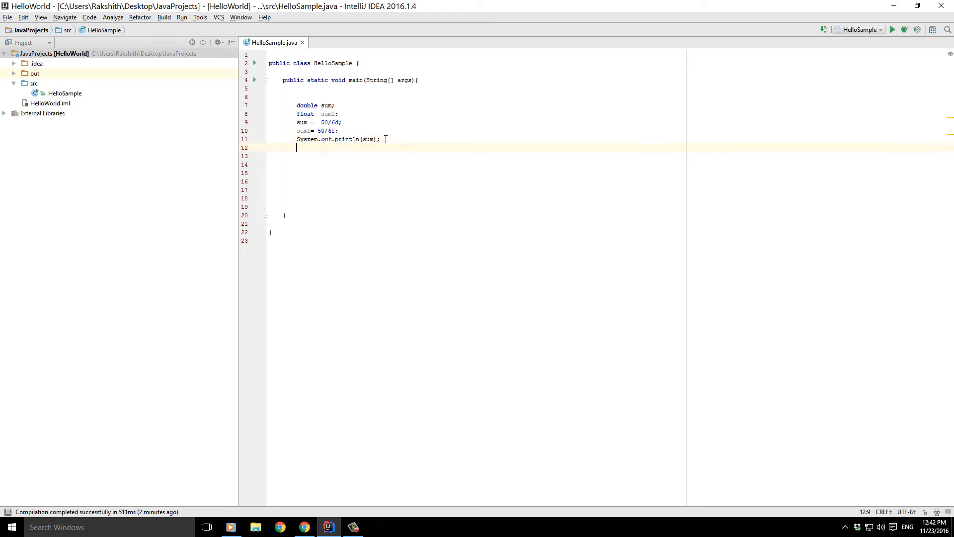
Step: Add System.out.println(sum1) using autocomplete and insert blank lines between code groups
type("System")
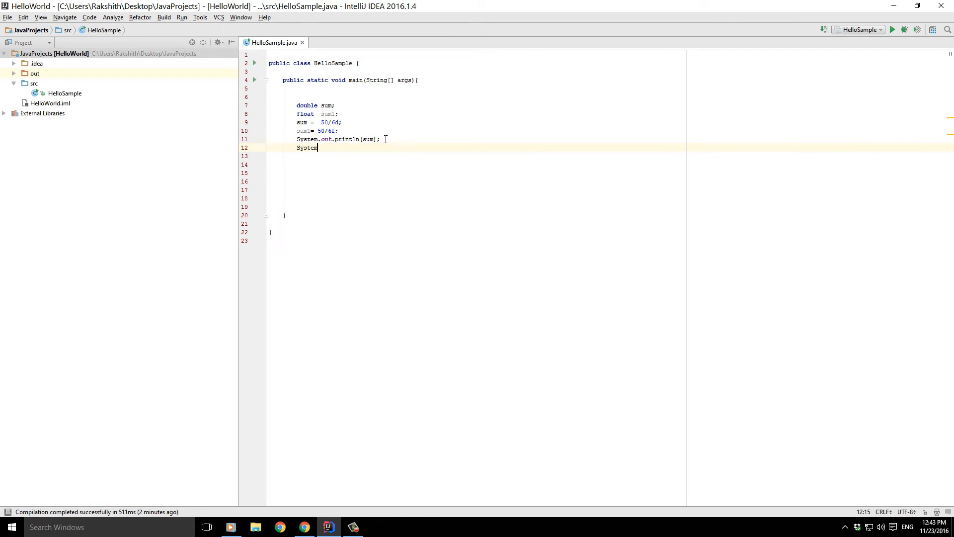
type(".out")
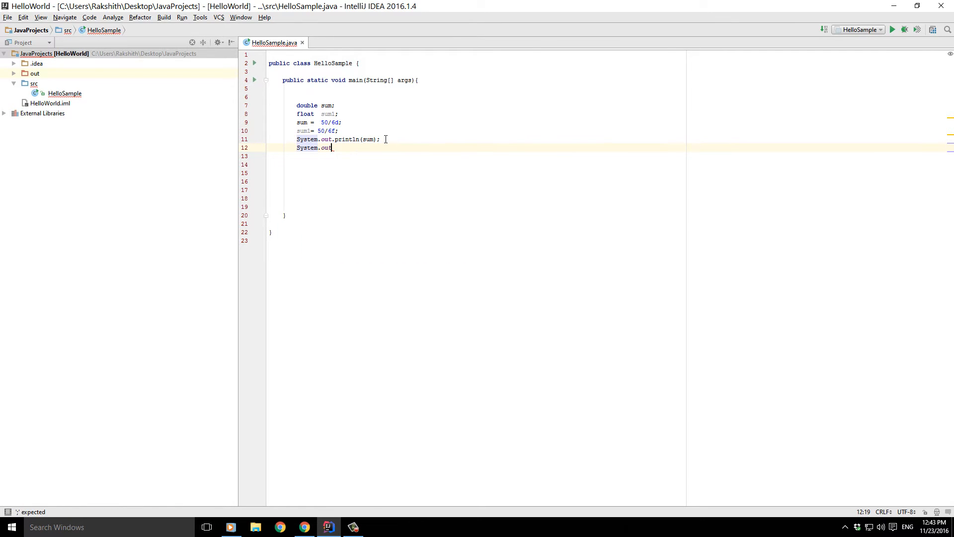
type("printl")
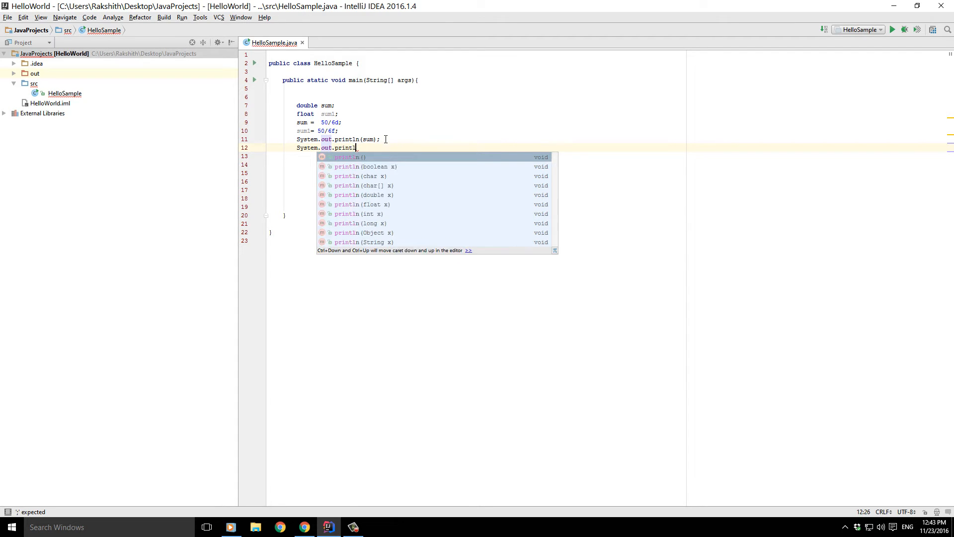
left_click(346, 157)
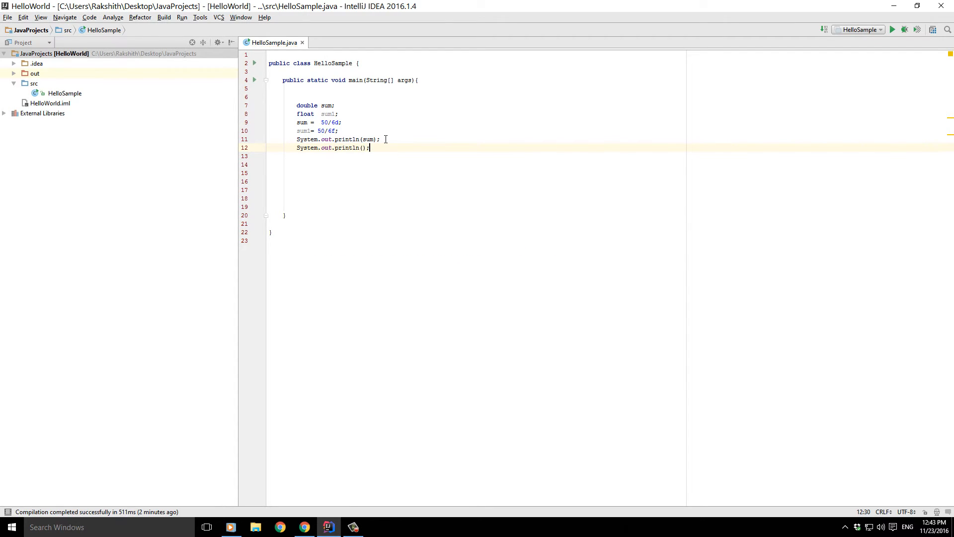
type("sum1")
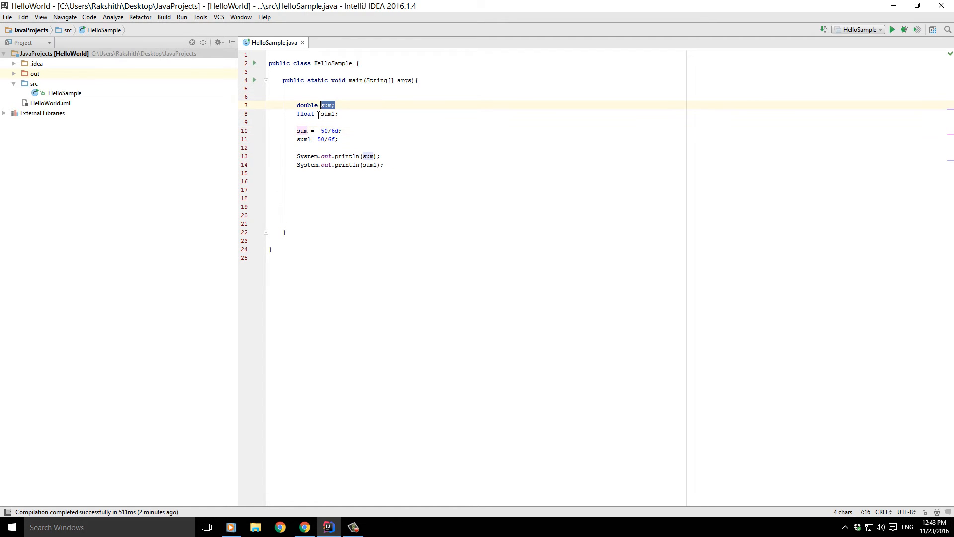
left_click(339, 113)
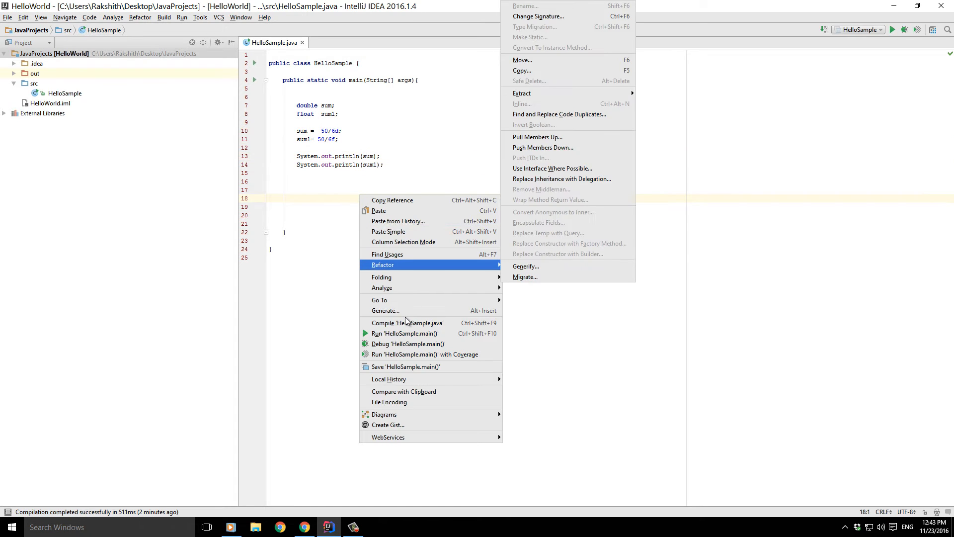
Step: Run HelloSample.main(), printing 8.333333333333334 for sum and 8.333333 for sum1
left_click(405, 333)
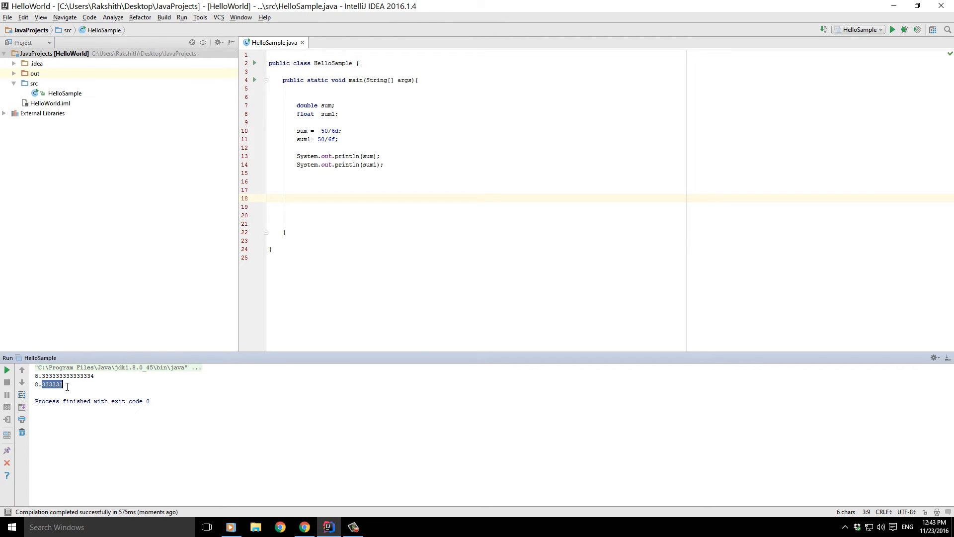
mouse_move(71, 385)
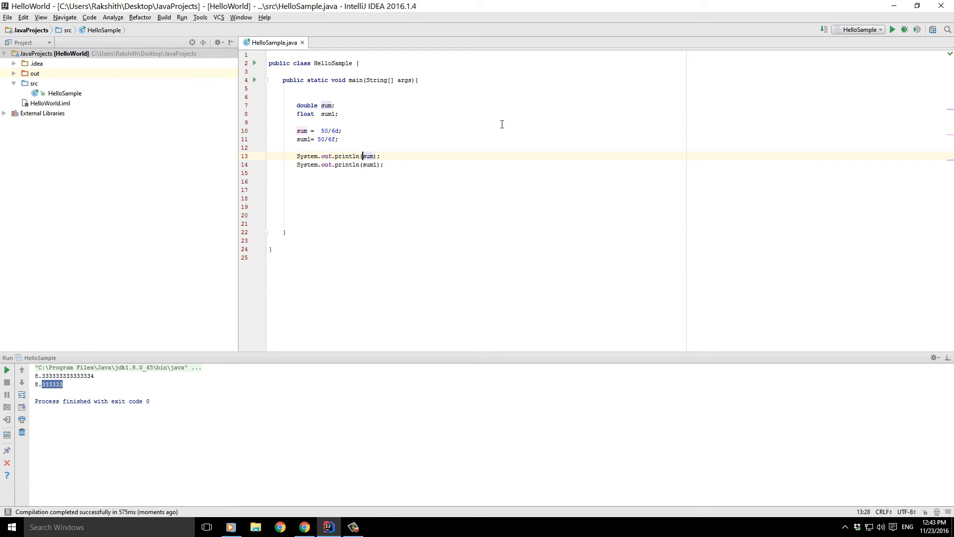
Step: Prefix sum with "The double value is: " and change the second label to float
type("\"")
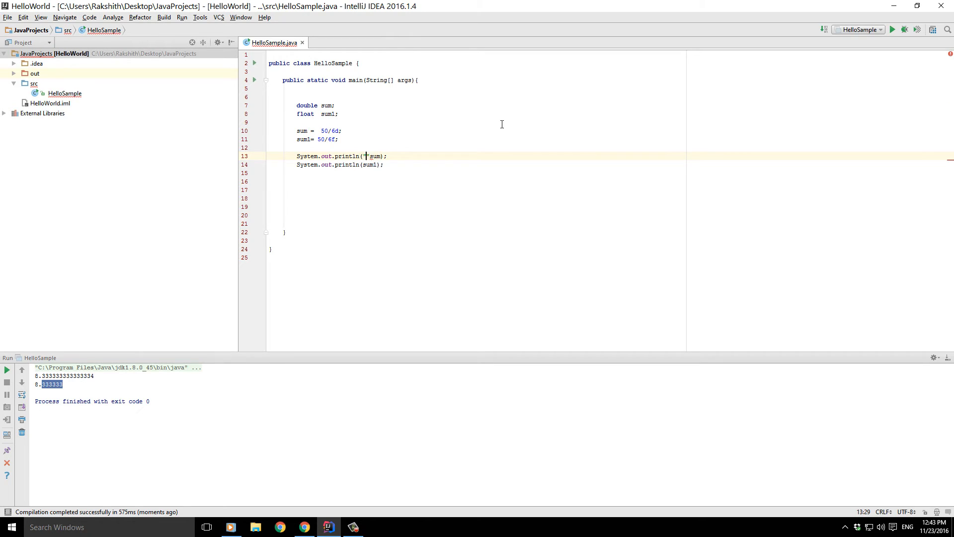
type("The double value is: \" +")
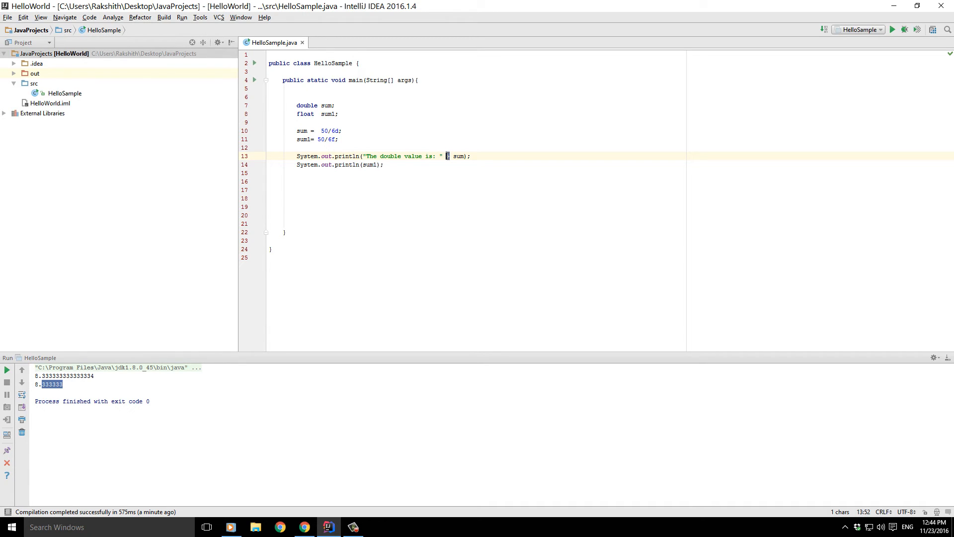
mouse_move(434, 184)
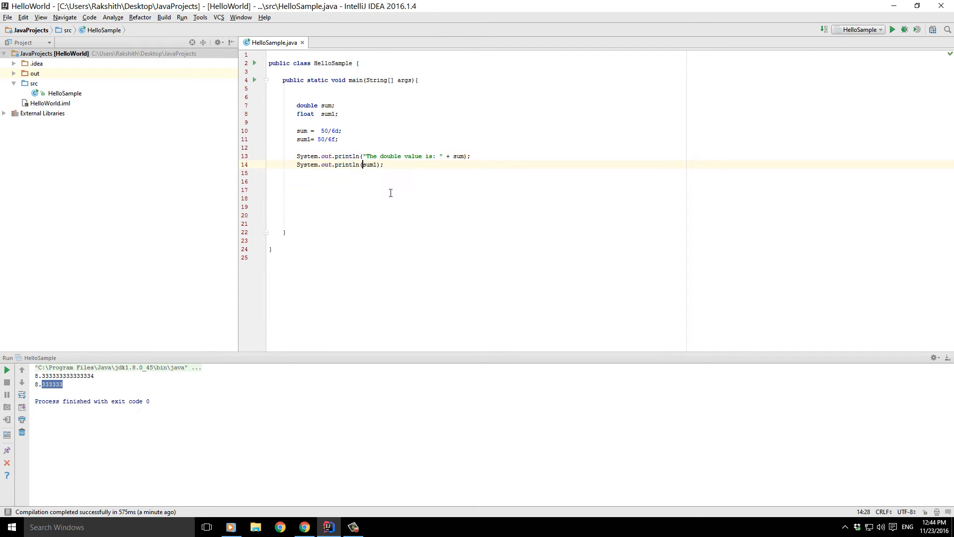
type("\"The double value is: \"+")
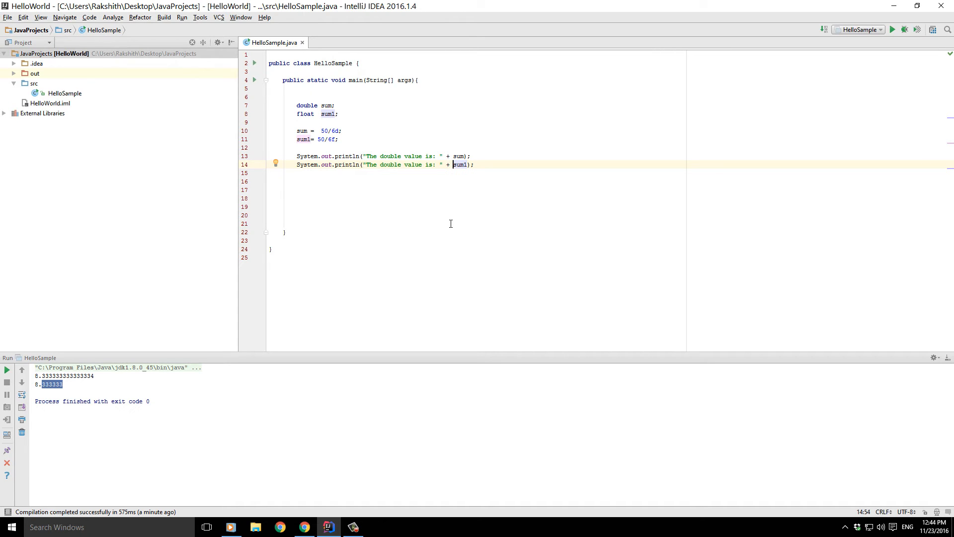
double_click(389, 155)
type("float")
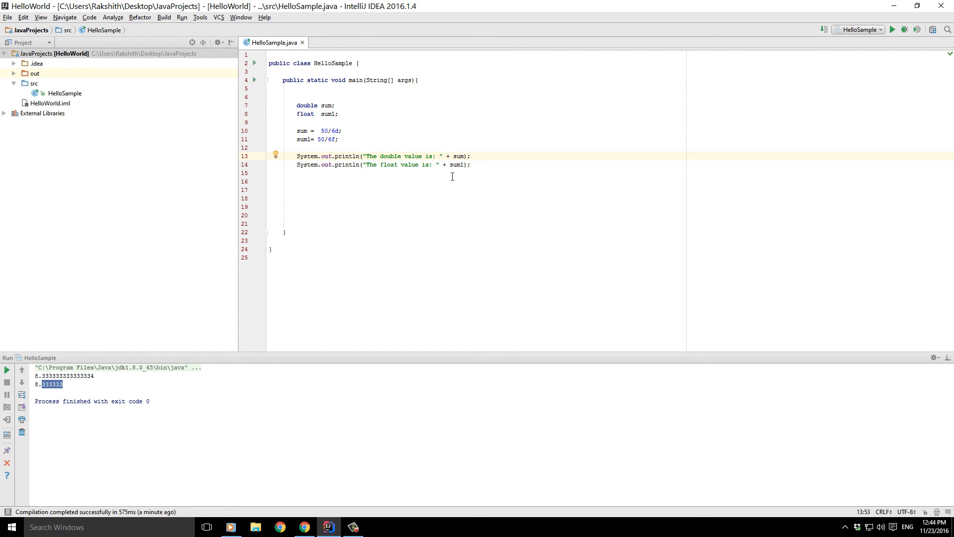
Step: Rerun HelloSample.main() and select the double result's decimal digits in the output
right_click(450, 176)
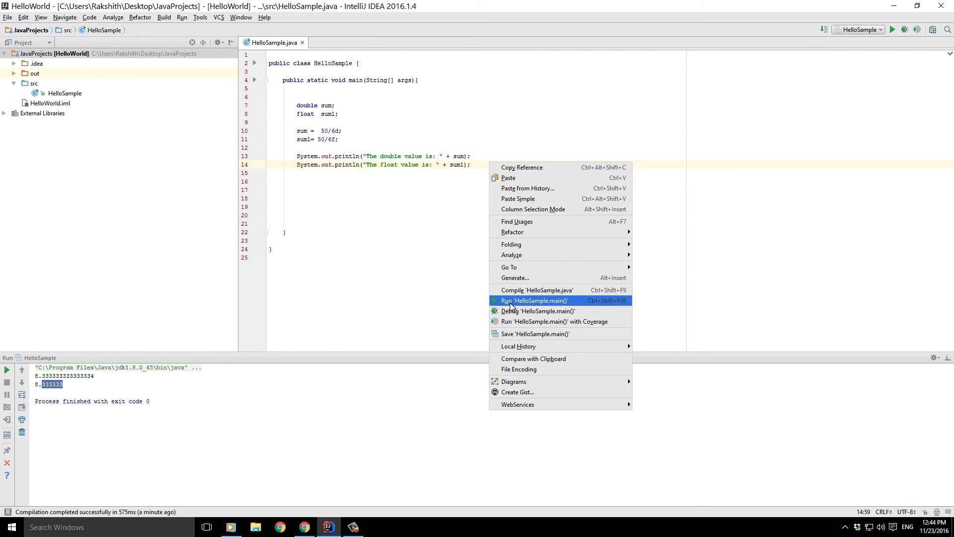
left_click(534, 301)
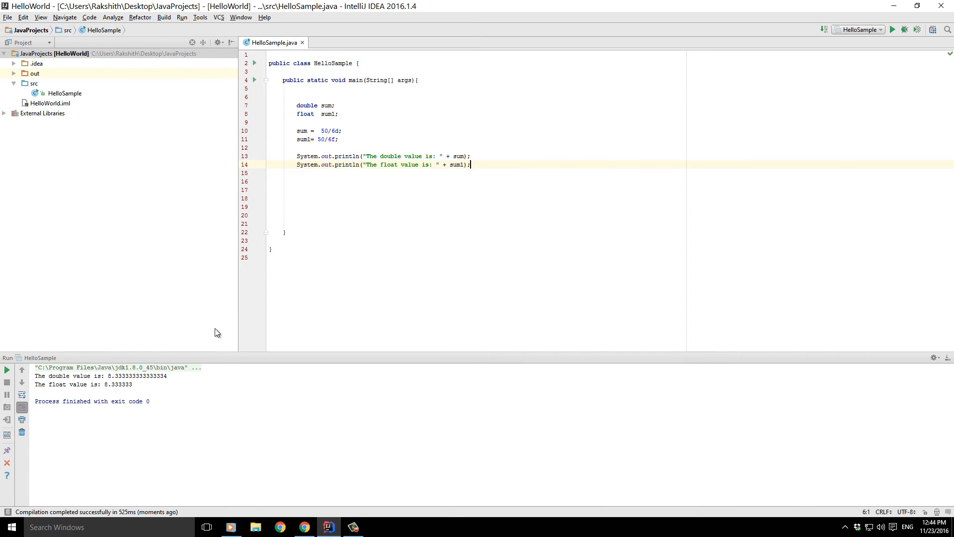
double_click(61, 375)
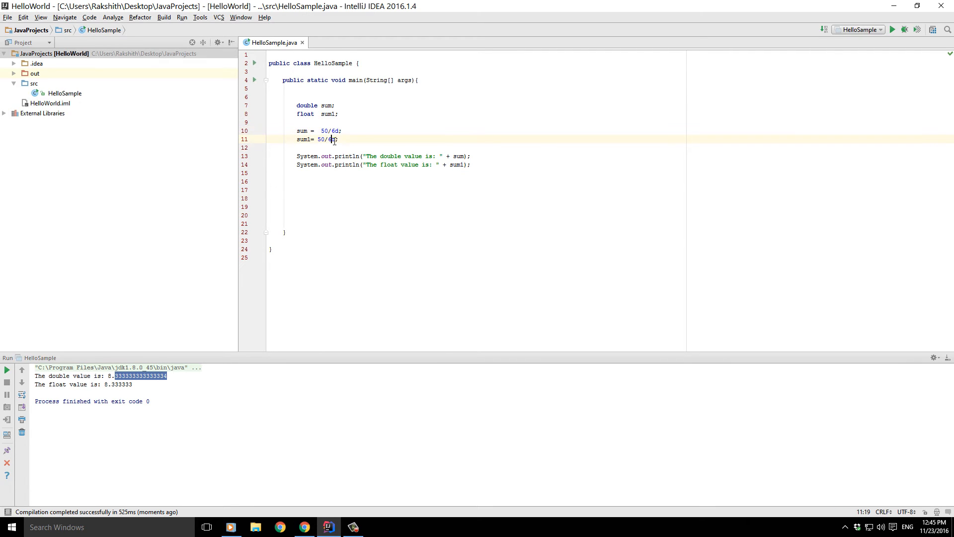
right_click(365, 165)
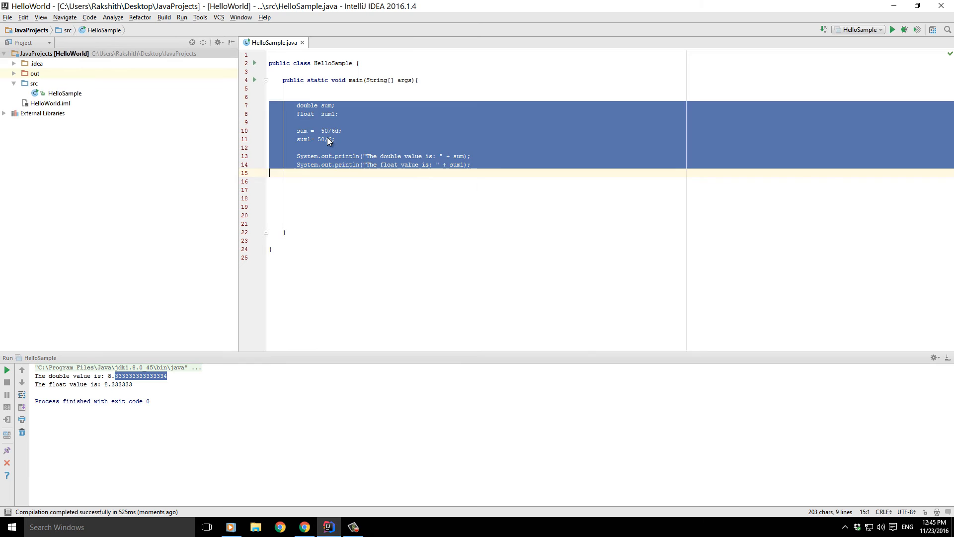
right_click(350, 177)
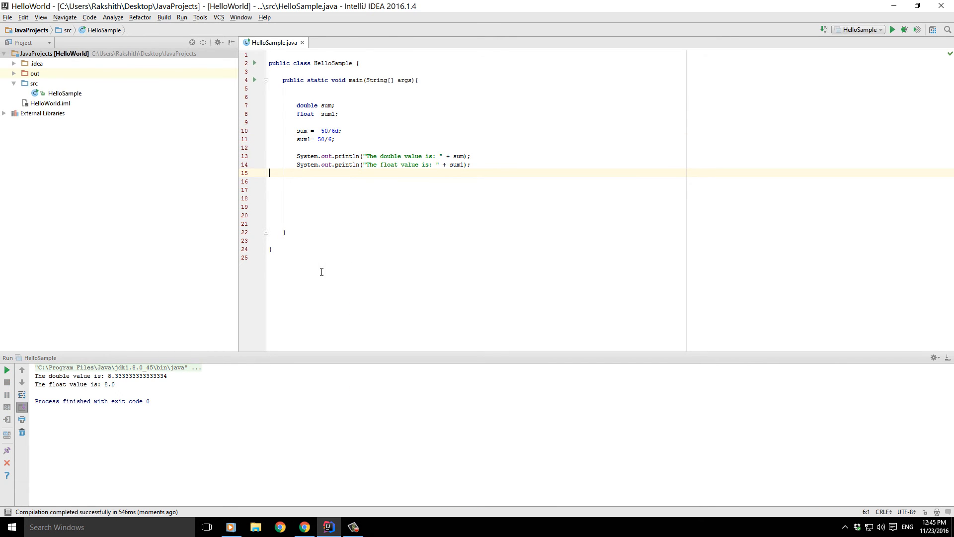
double_click(108, 384)
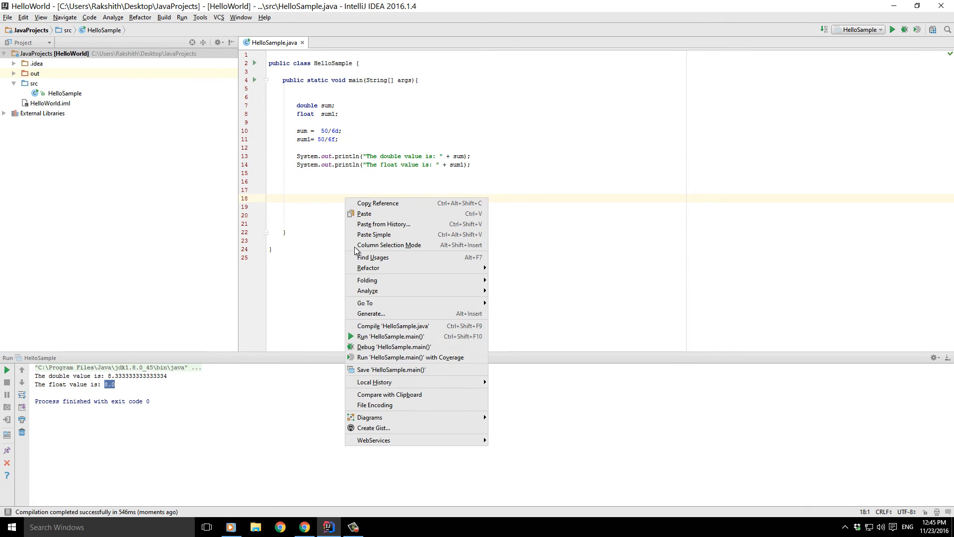
left_click(401, 255)
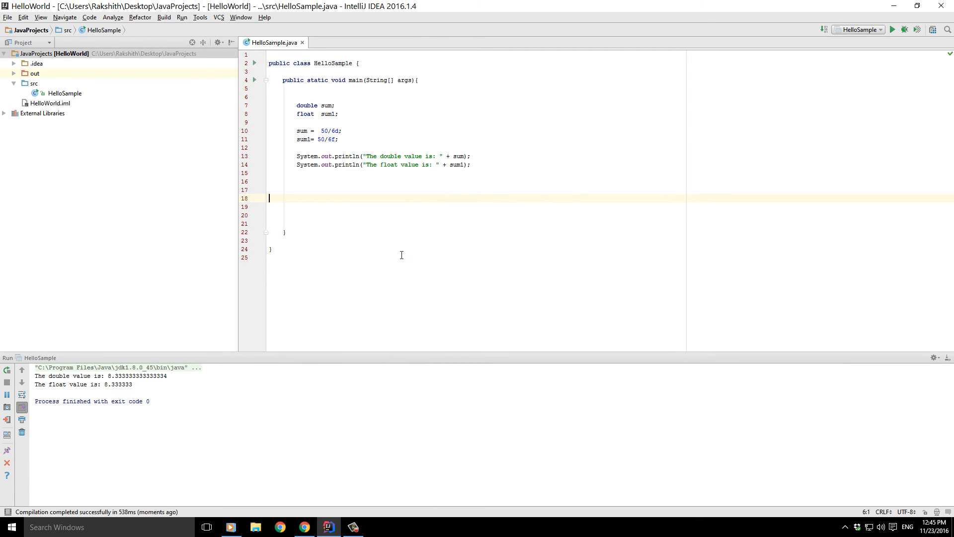
left_click(306, 106)
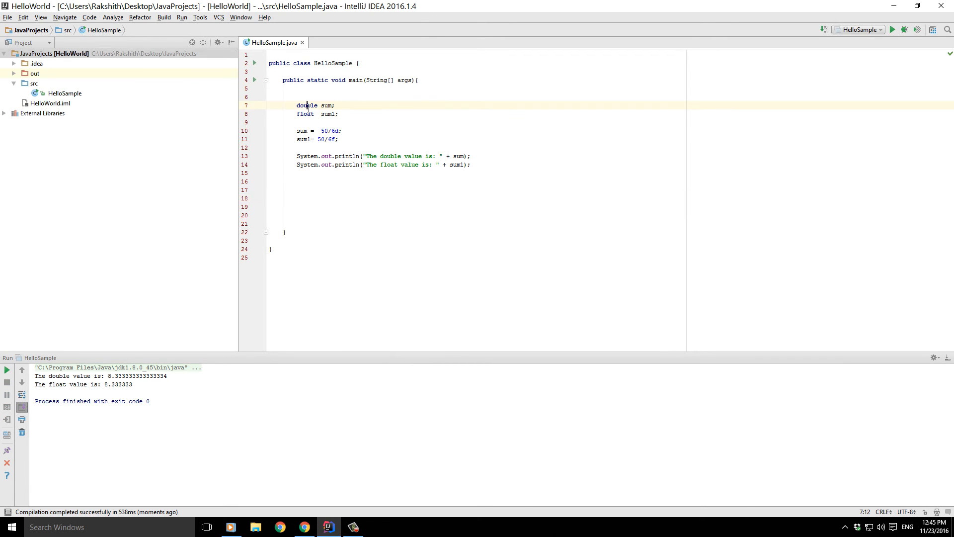
Step: Add the comment '//size of a double = 8 bytes' after the sum assignment
left_click(375, 130)
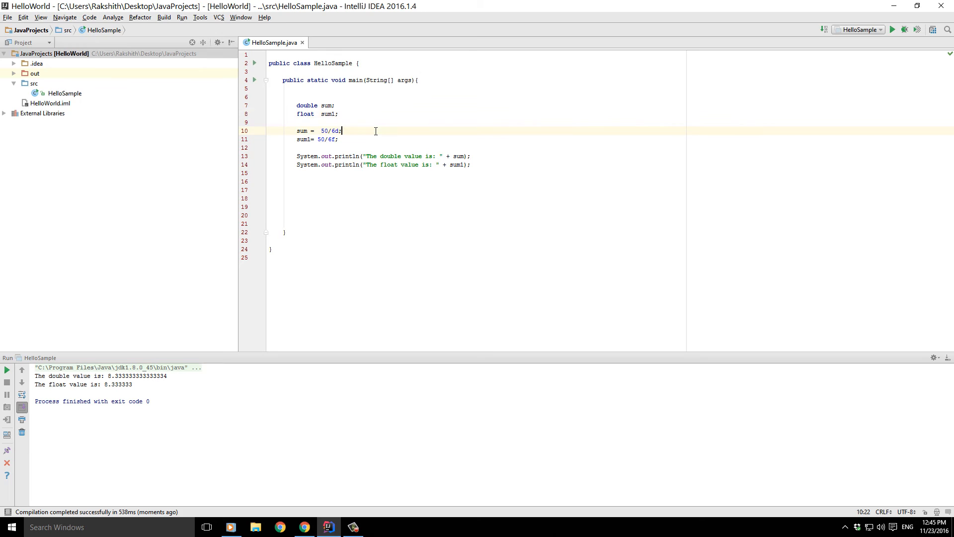
type("//")
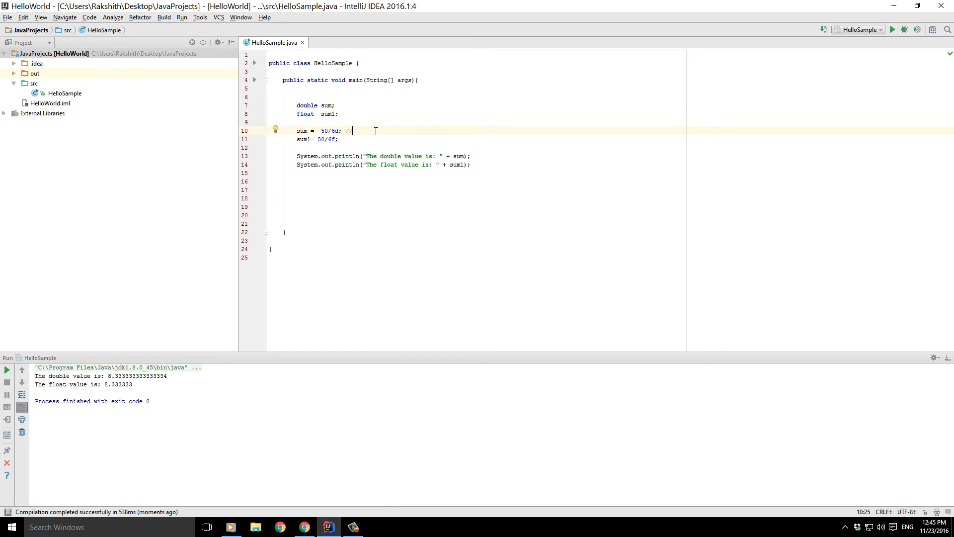
mouse_move(327, 110)
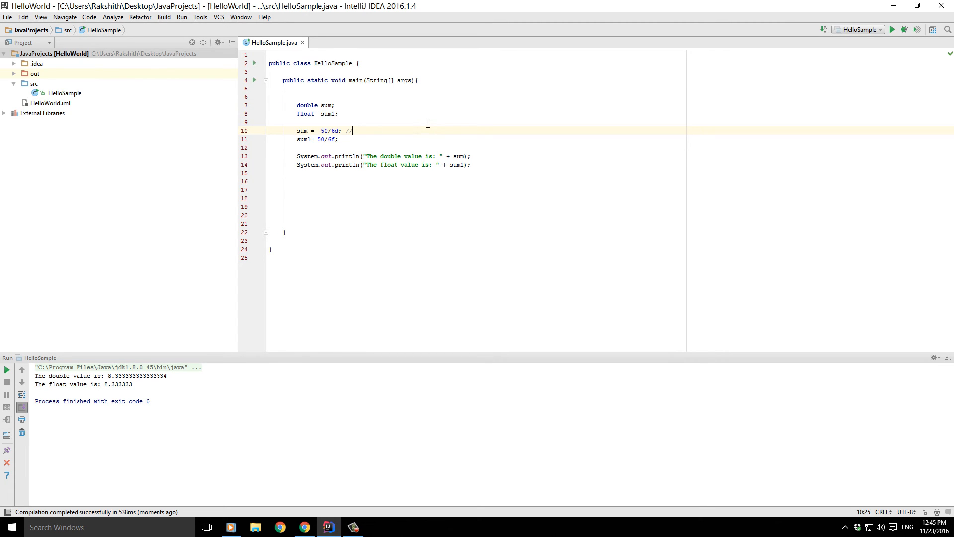
type("size of a double =")
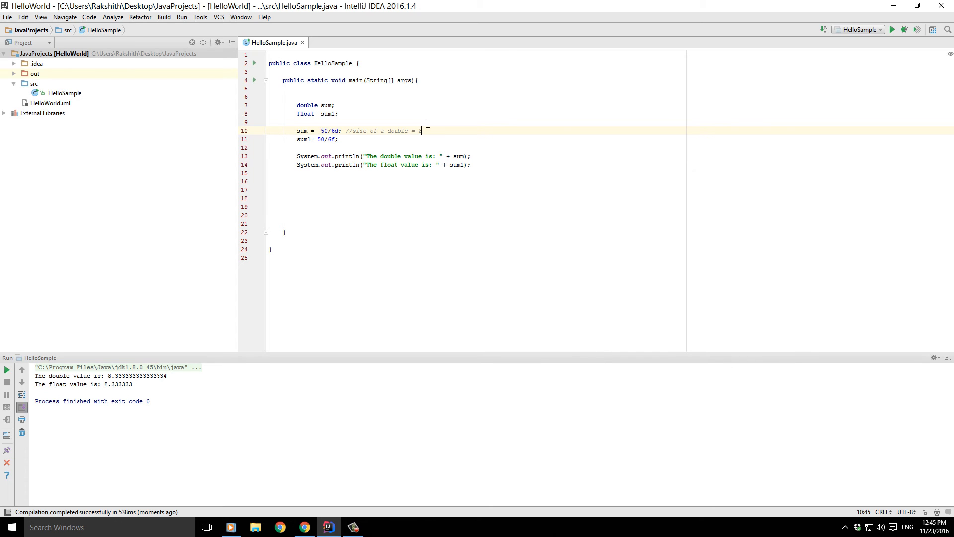
type("8bytes")
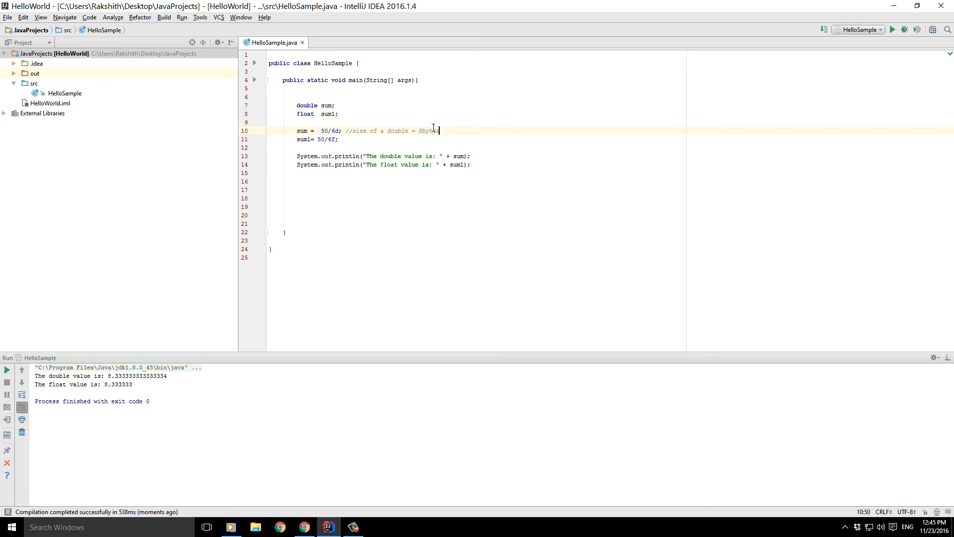
Step: Copy the comment to the sum1 line, changing it to 'float = 4 bytes'
left_click_drag(344, 130, 440, 131)
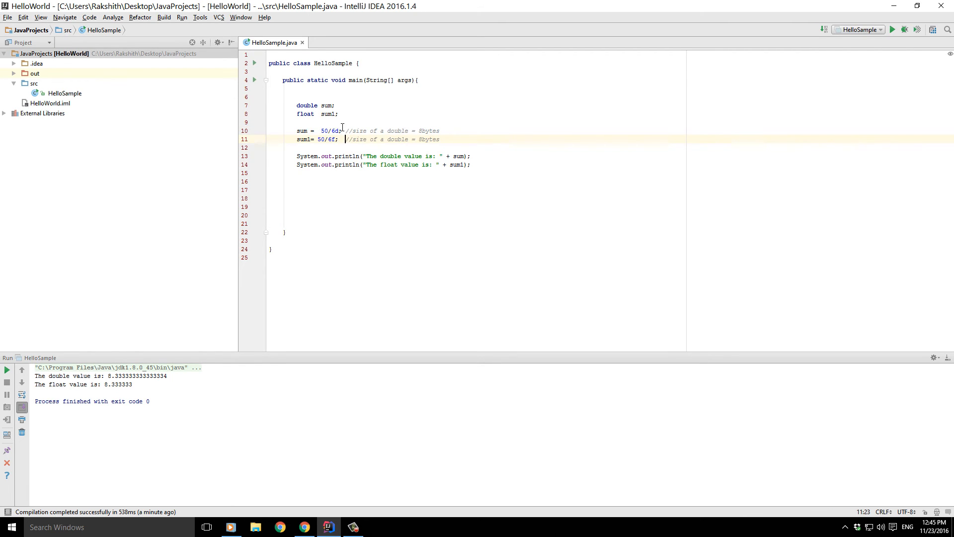
double_click(396, 139)
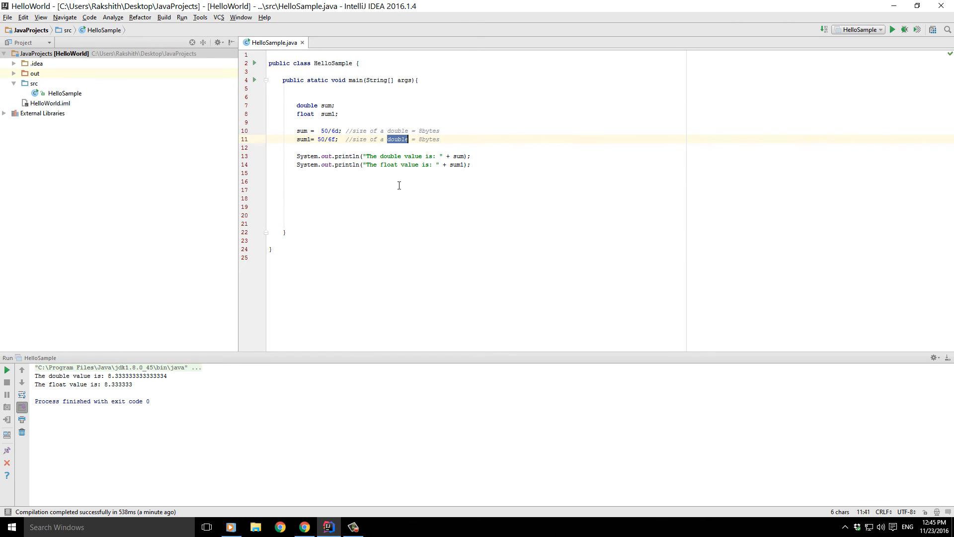
type("float")
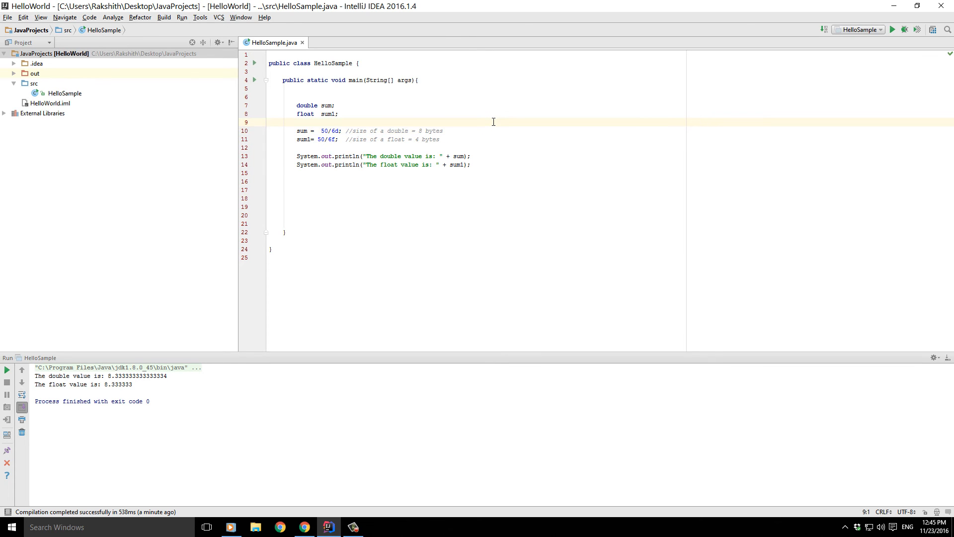
left_click(269, 122)
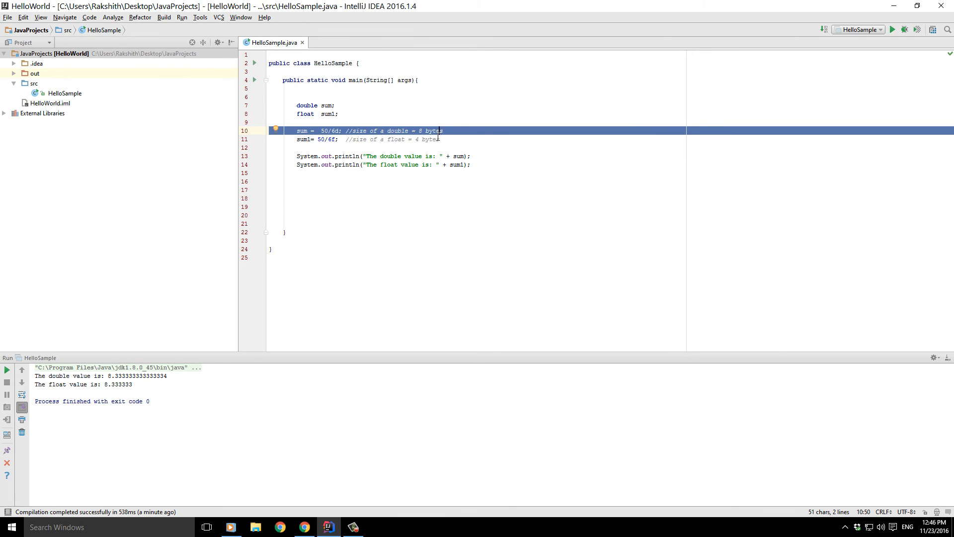
Step: Highlight the float and double output digits to compare precision, then remove blank line 1
double_click(396, 130)
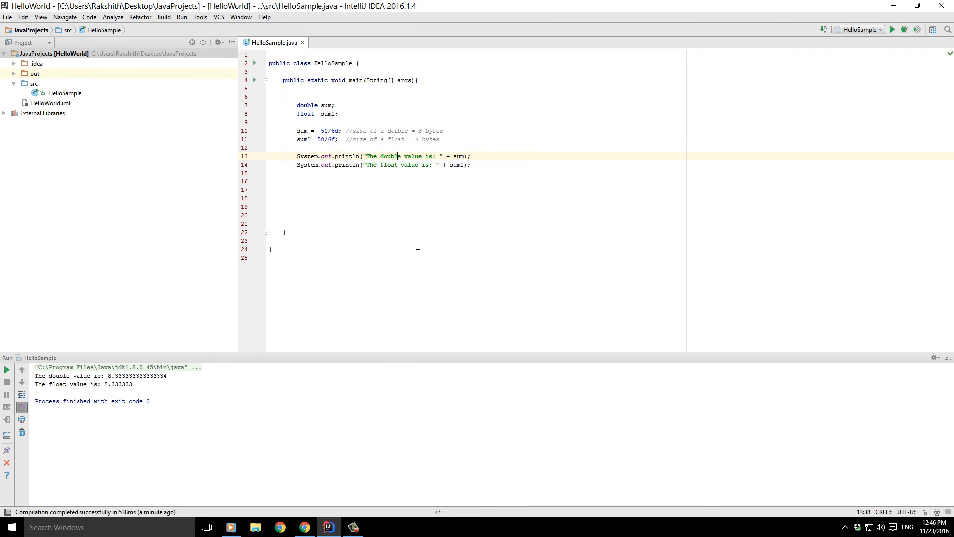
double_click(397, 130)
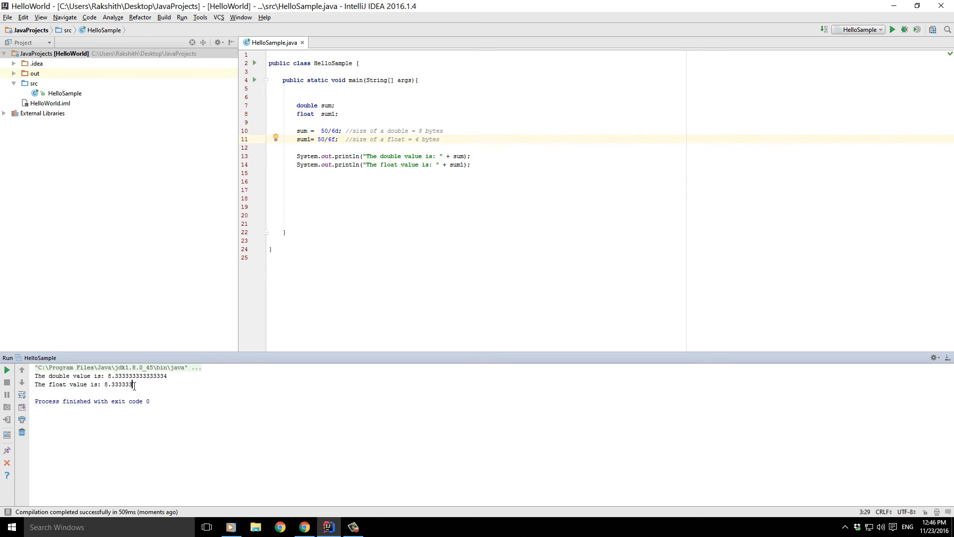
left_click_drag(112, 384, 132, 384)
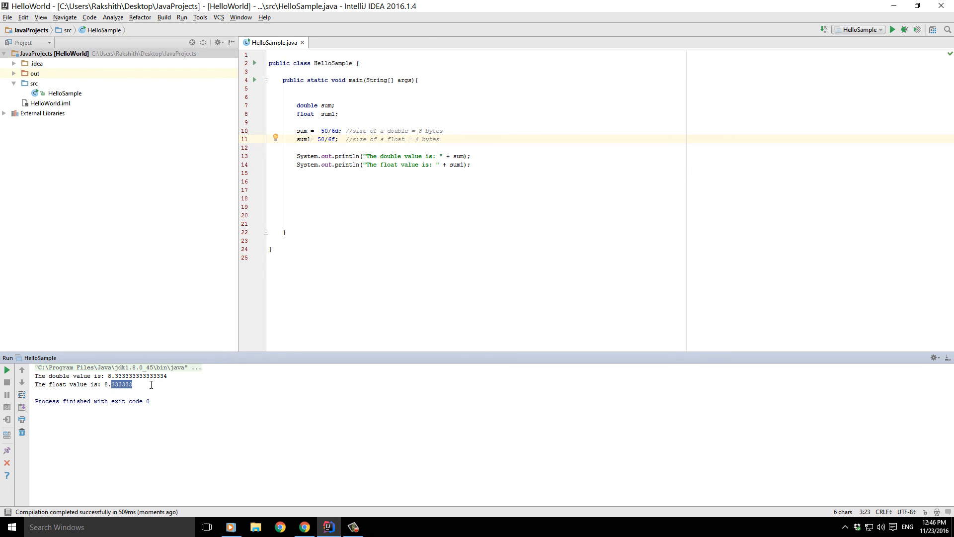
left_click(111, 375)
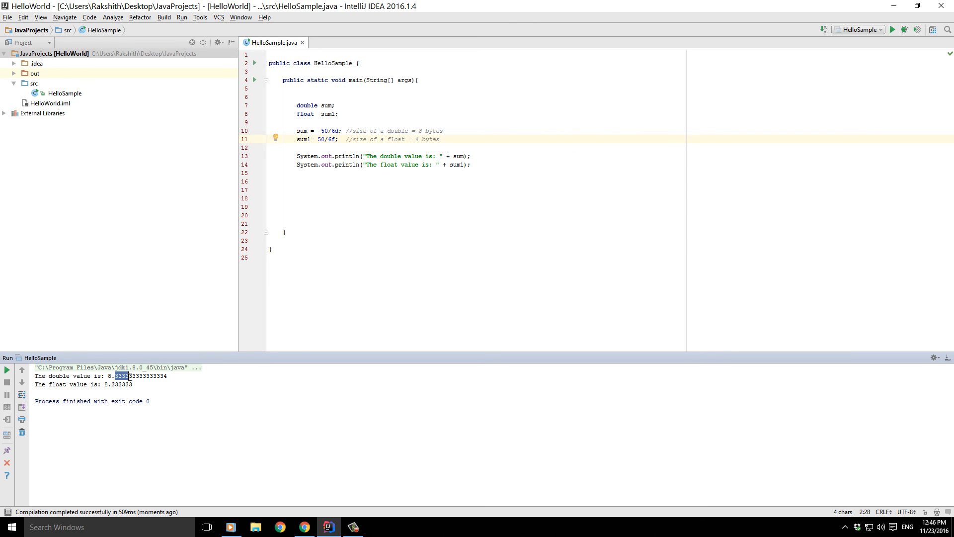
left_click_drag(117, 375, 143, 376)
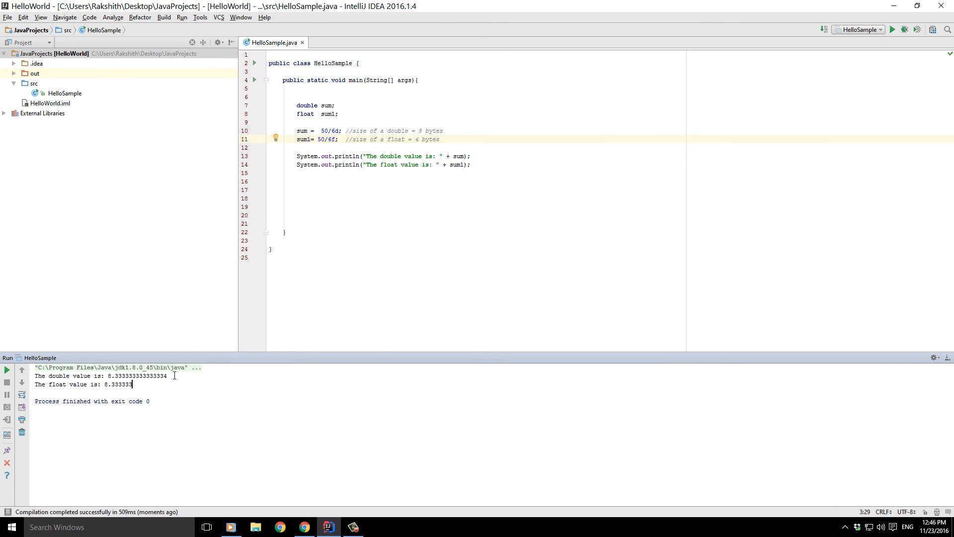
left_click_drag(114, 376, 168, 376)
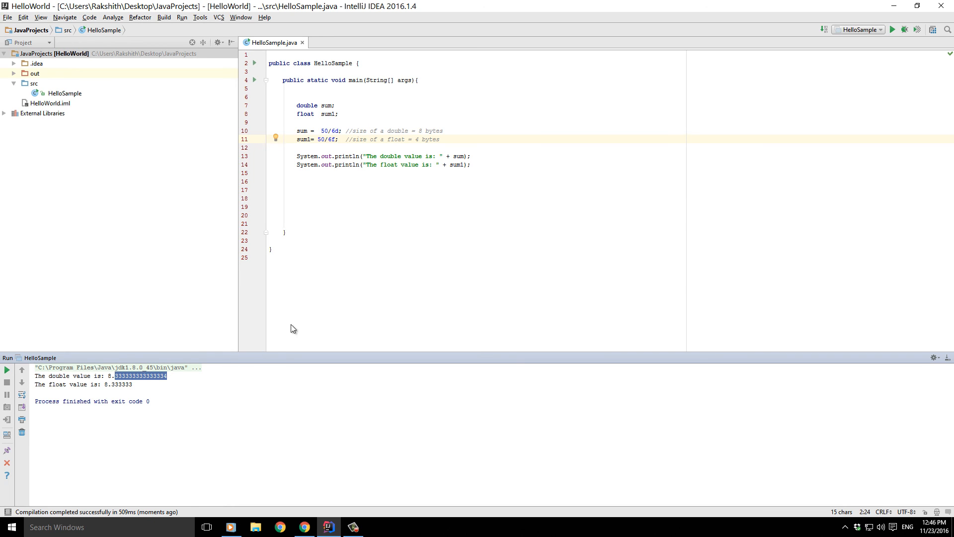
double_click(434, 130)
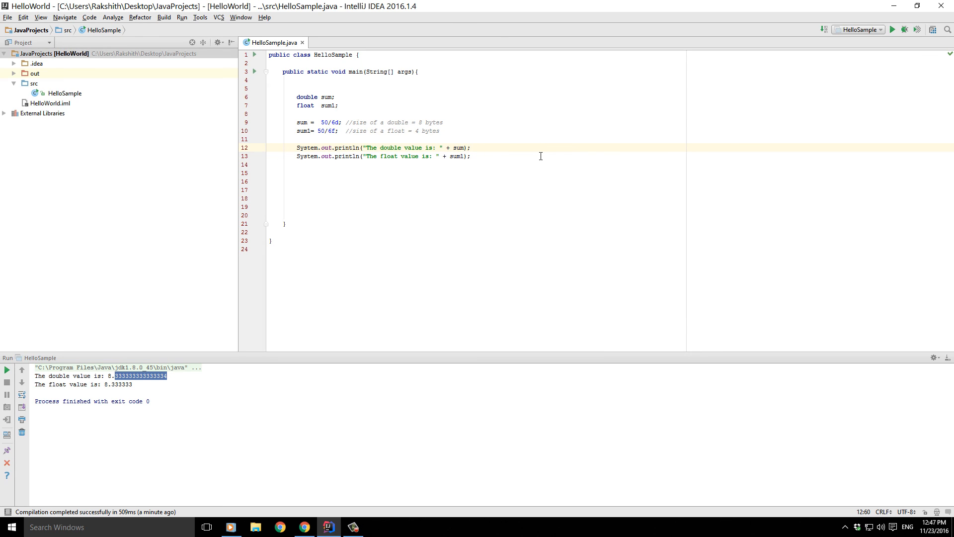
Step: Append the trailing comment '// + concatenation' to the double println statement
type("//")
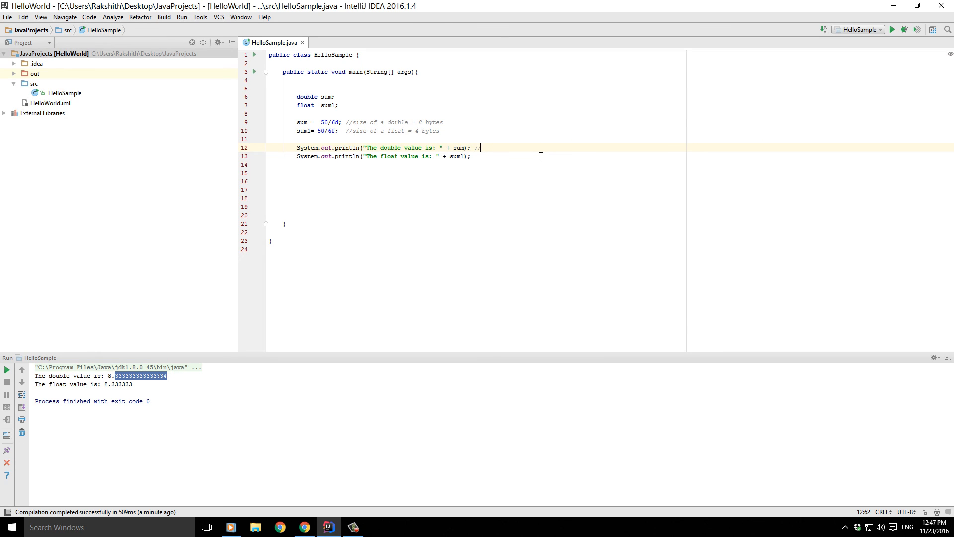
type("+ concatenation")
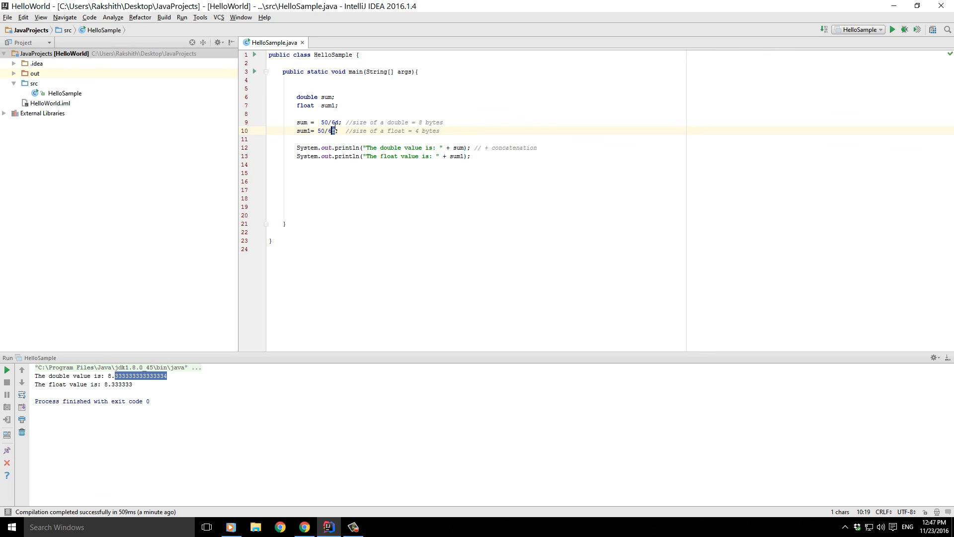
Step: Swap the divisor suffixes to sum = 50/6f and sum1 = 50/6d, raising incompatible types
left_click(307, 97)
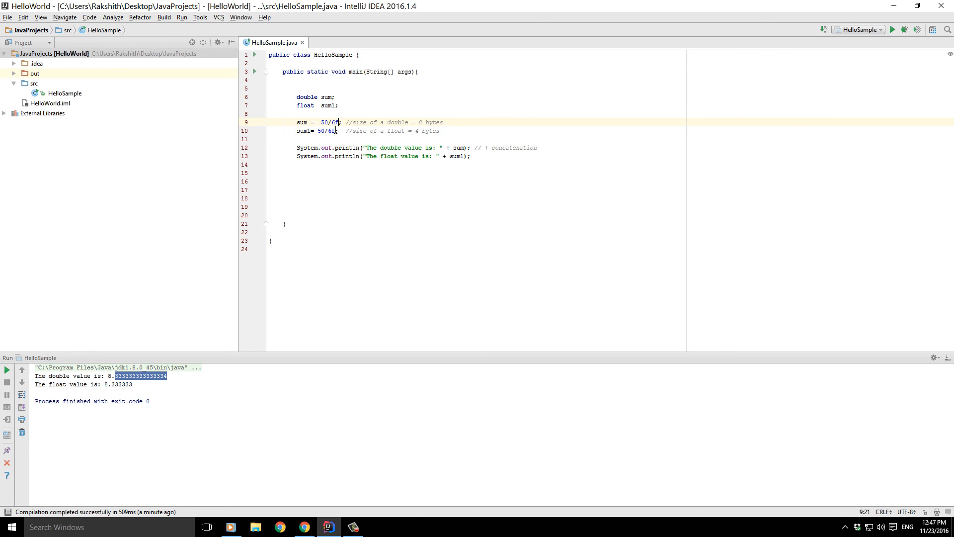
right_click(348, 198)
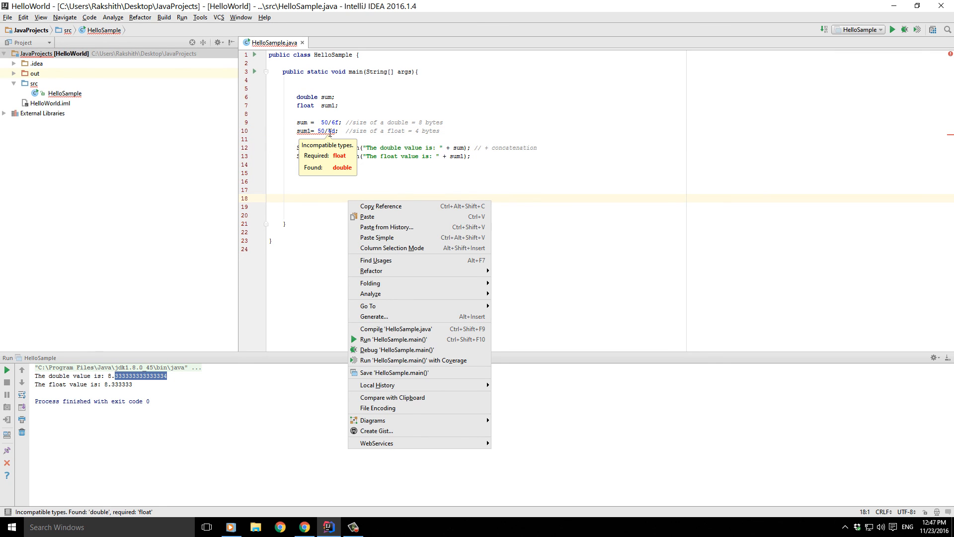
left_click(304, 105)
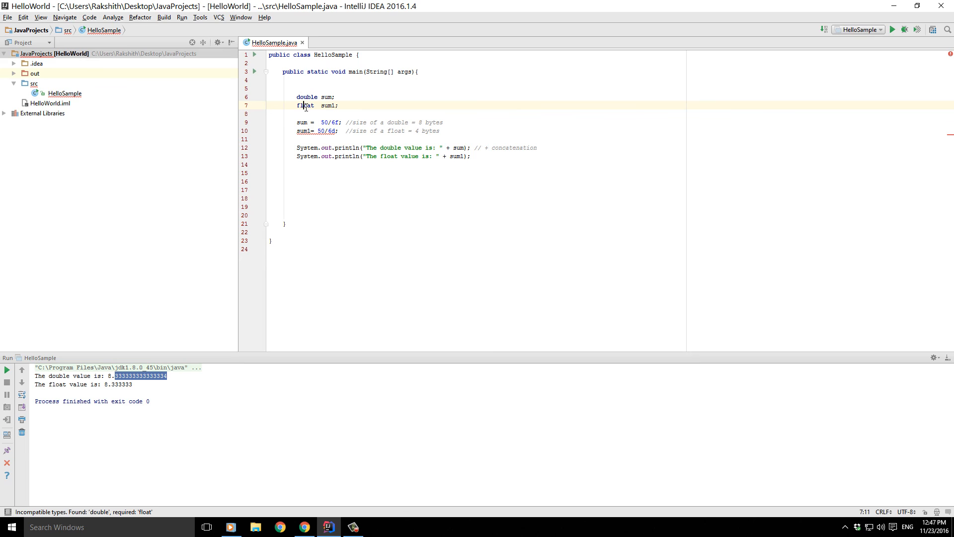